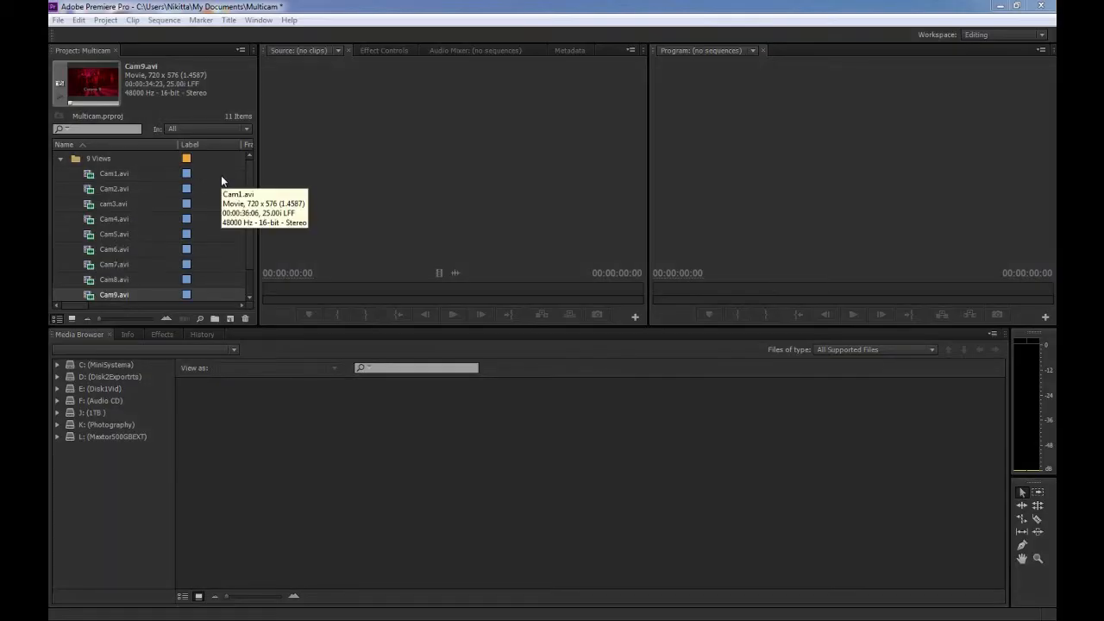
mouse_move(191, 226)
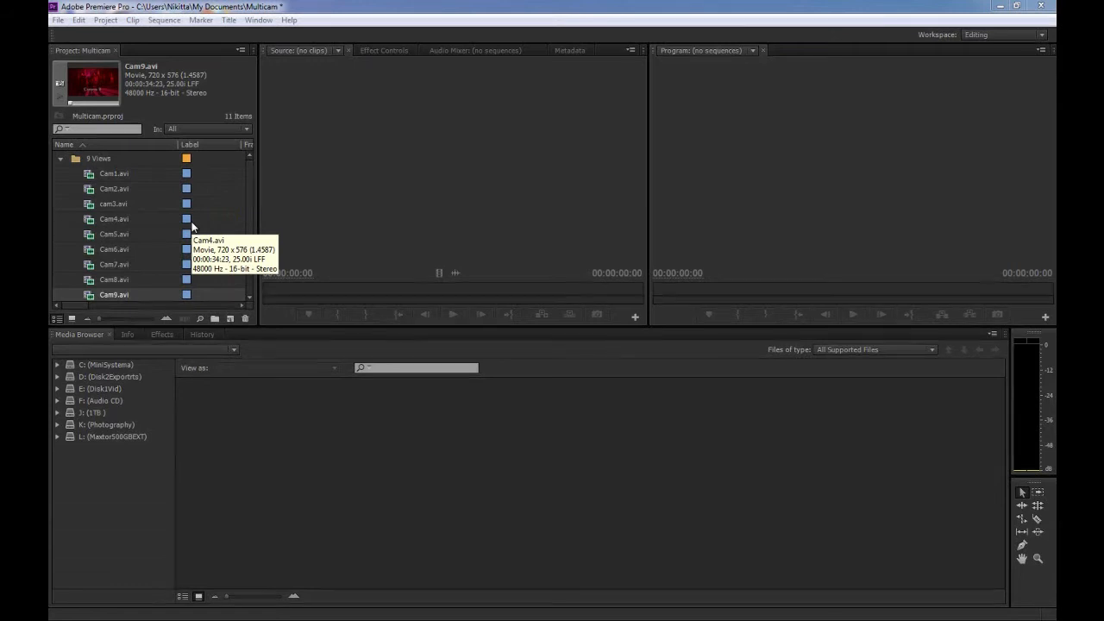
mouse_move(158, 226)
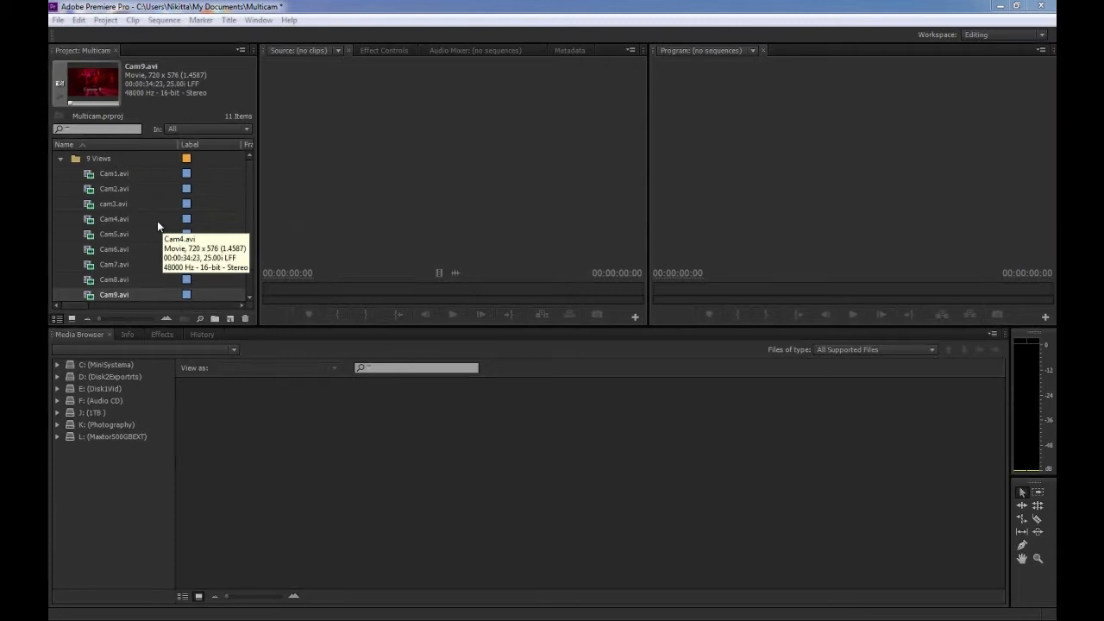
mouse_move(135, 218)
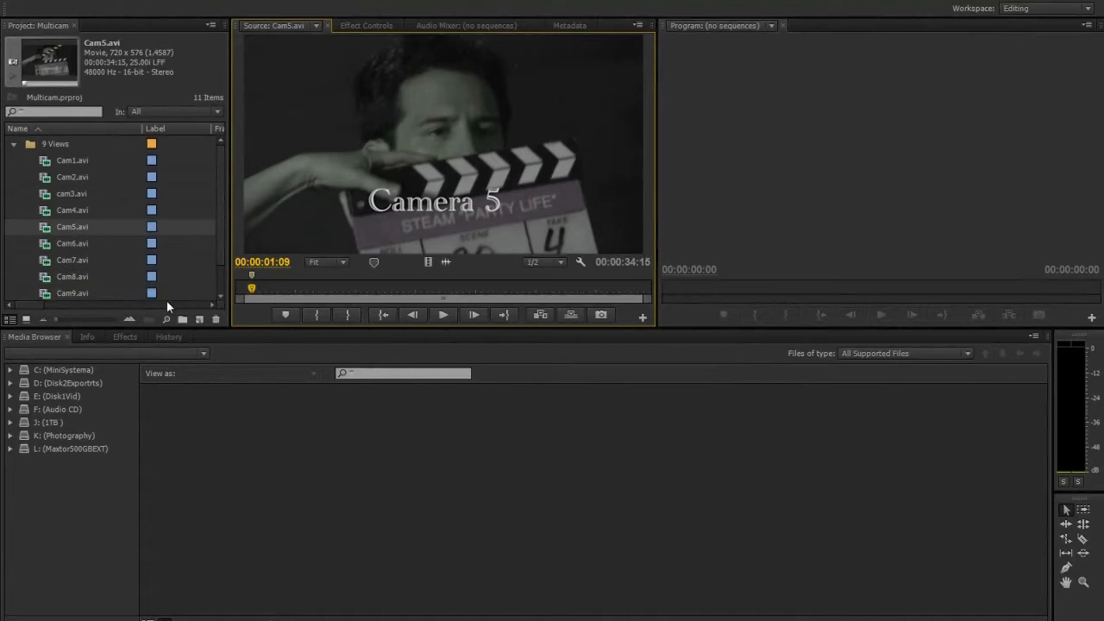
mouse_move(170, 297)
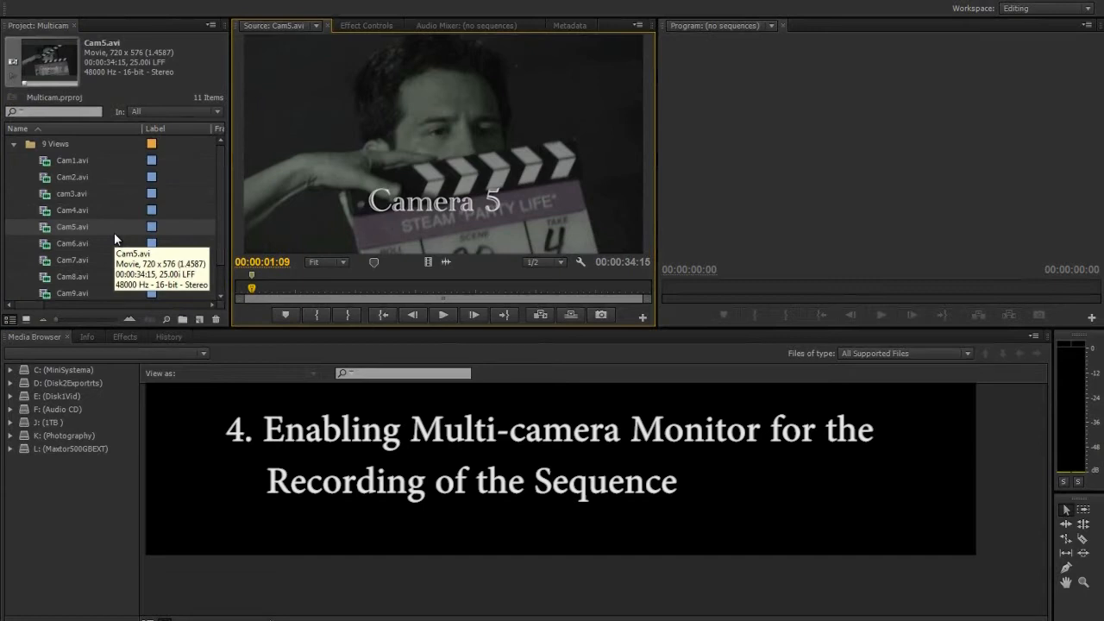
mouse_move(134, 265)
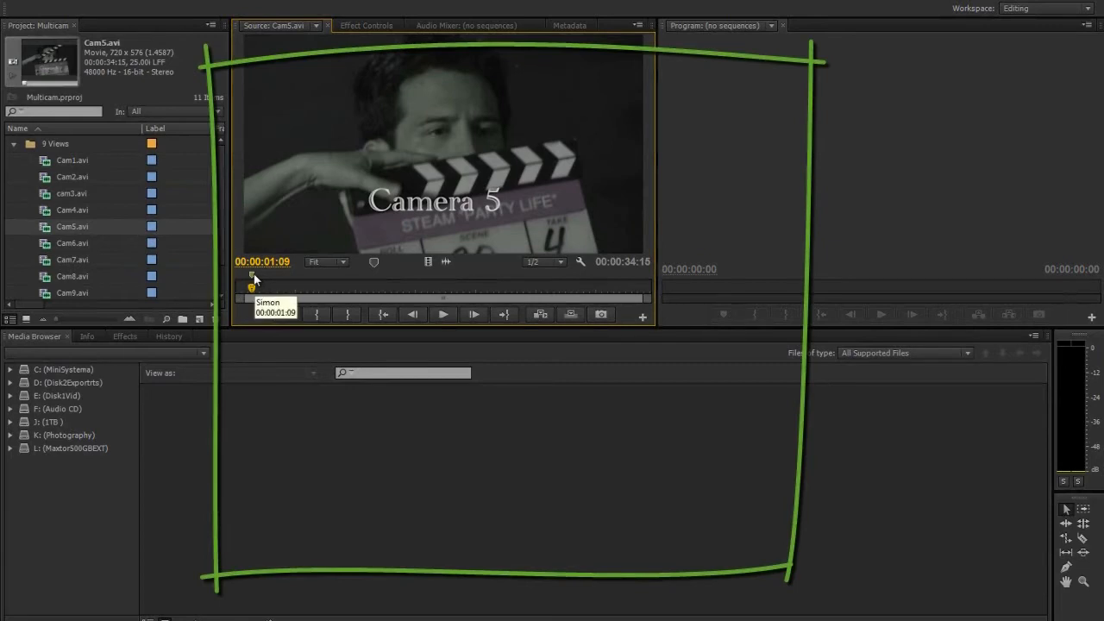
- Load Cam9.avi into the Source Monitor to preview the red-lit Camera 9 angle
double_click(252, 286)
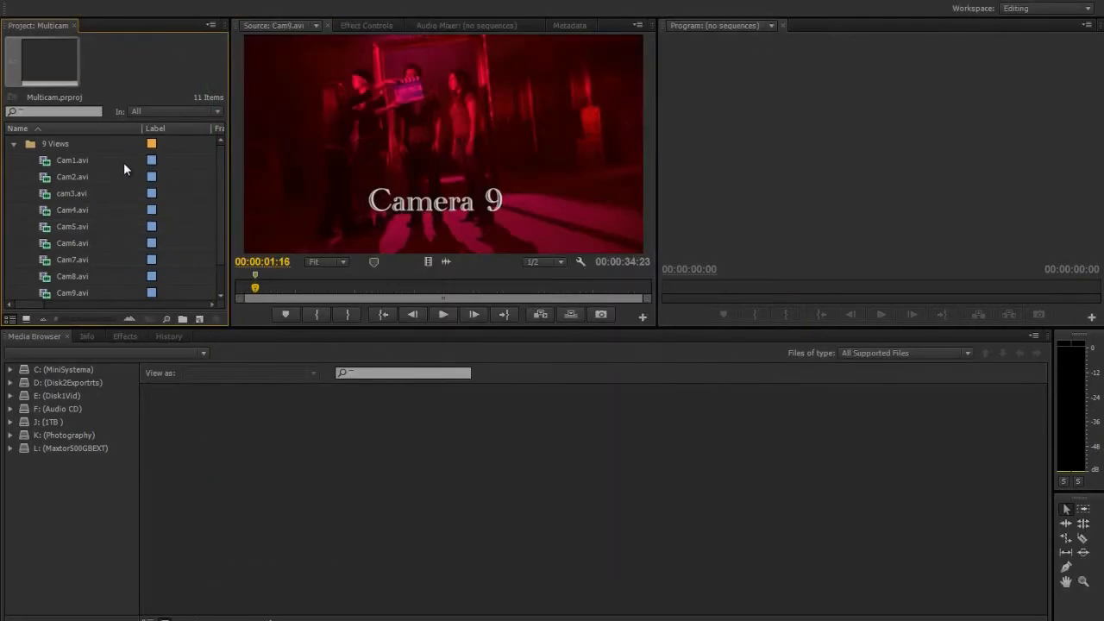
mouse_move(120, 160)
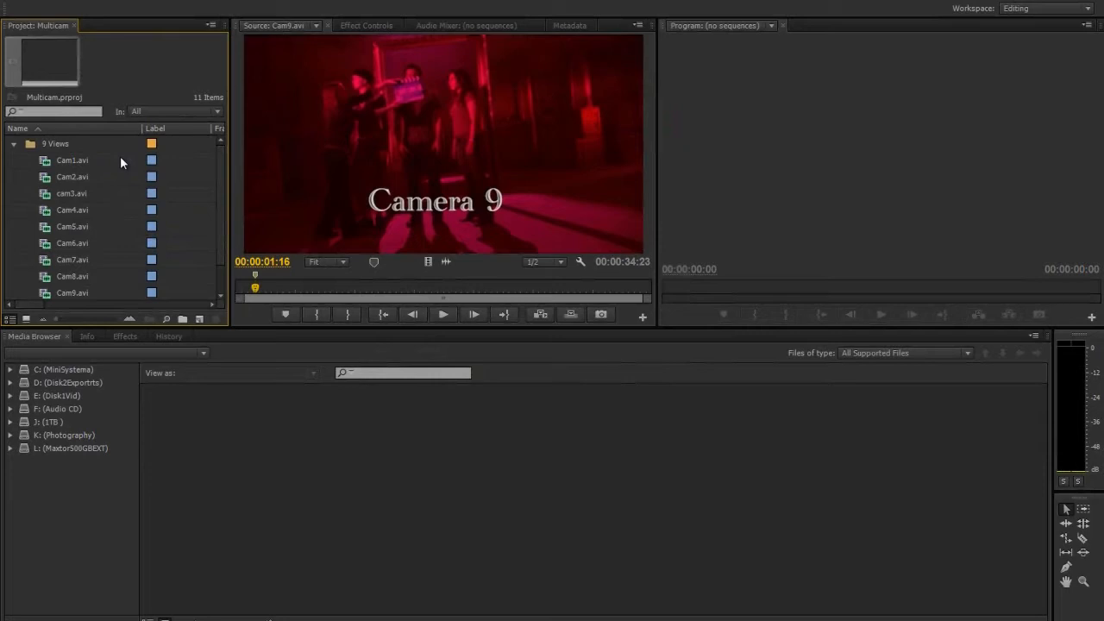
- Combine Cam1–Cam9 into the multi-camera source sequence 'Simon Dance', synced by clip marker
drag(72, 160, 72, 293)
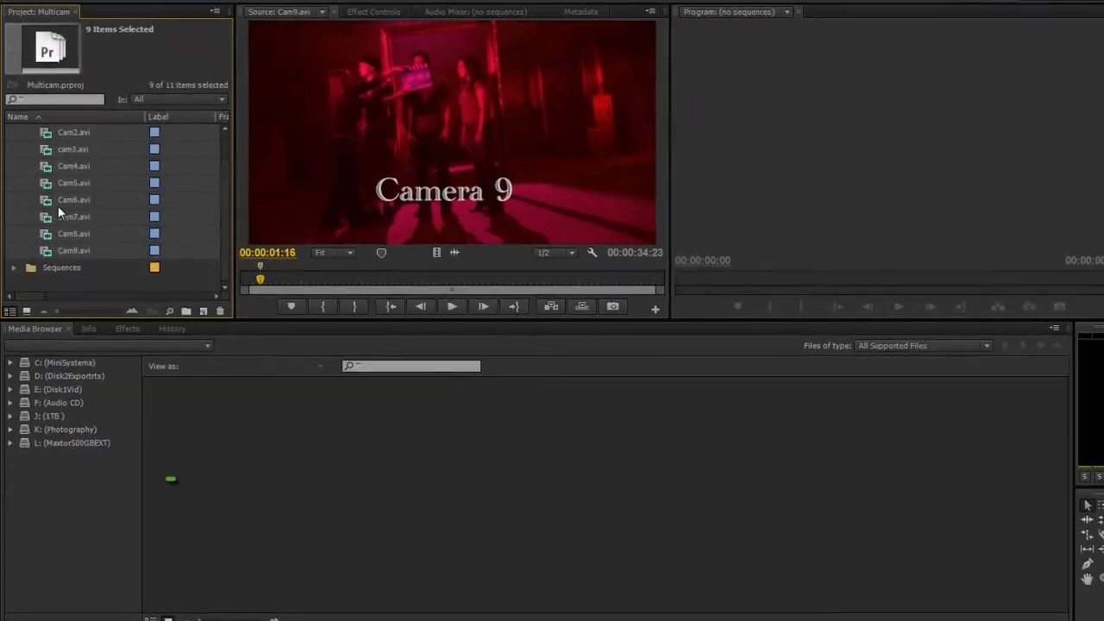
right_click(74, 199)
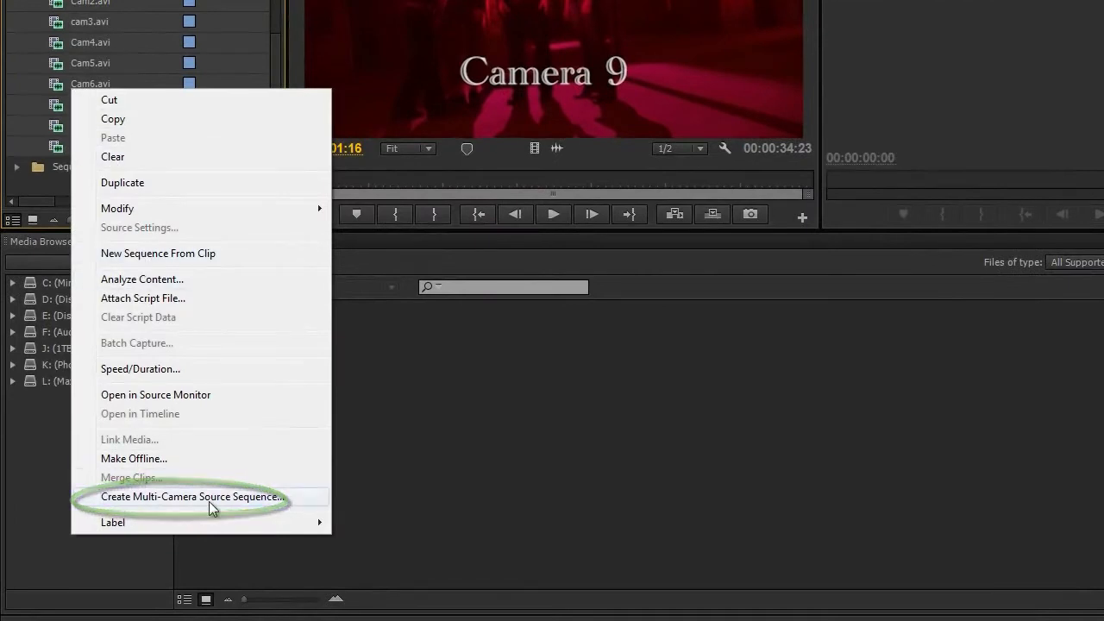
click(192, 496)
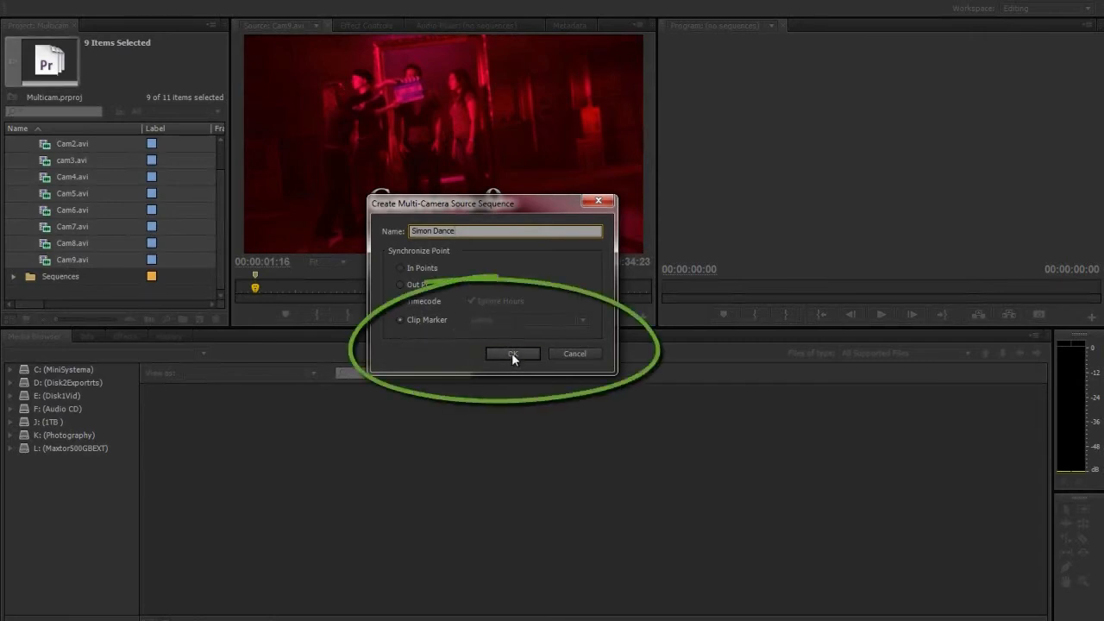
click(513, 354)
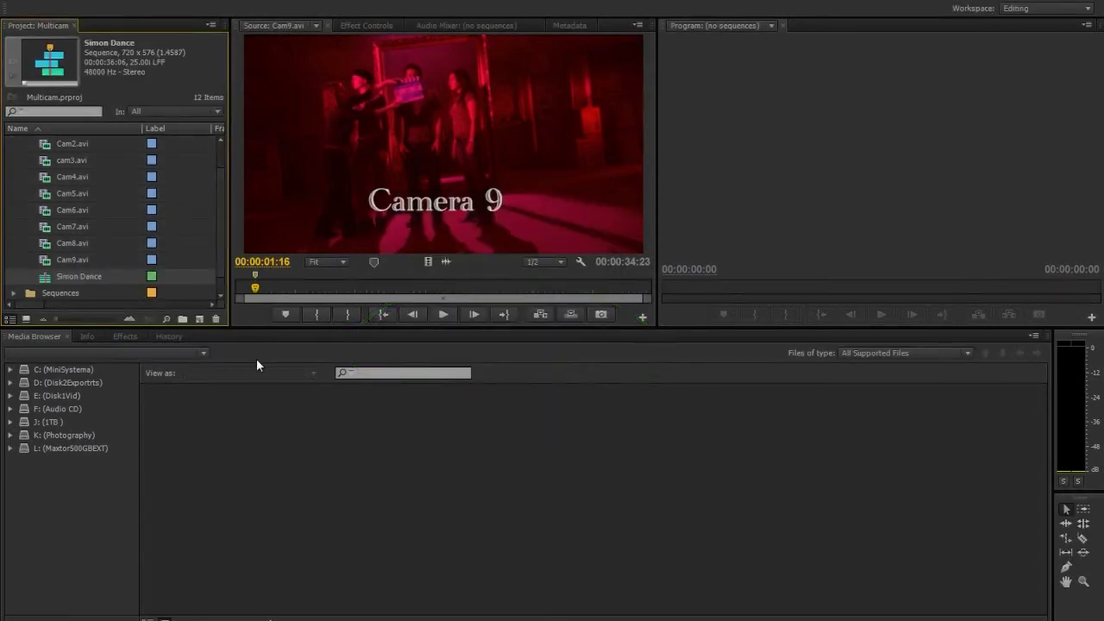
mouse_move(52, 285)
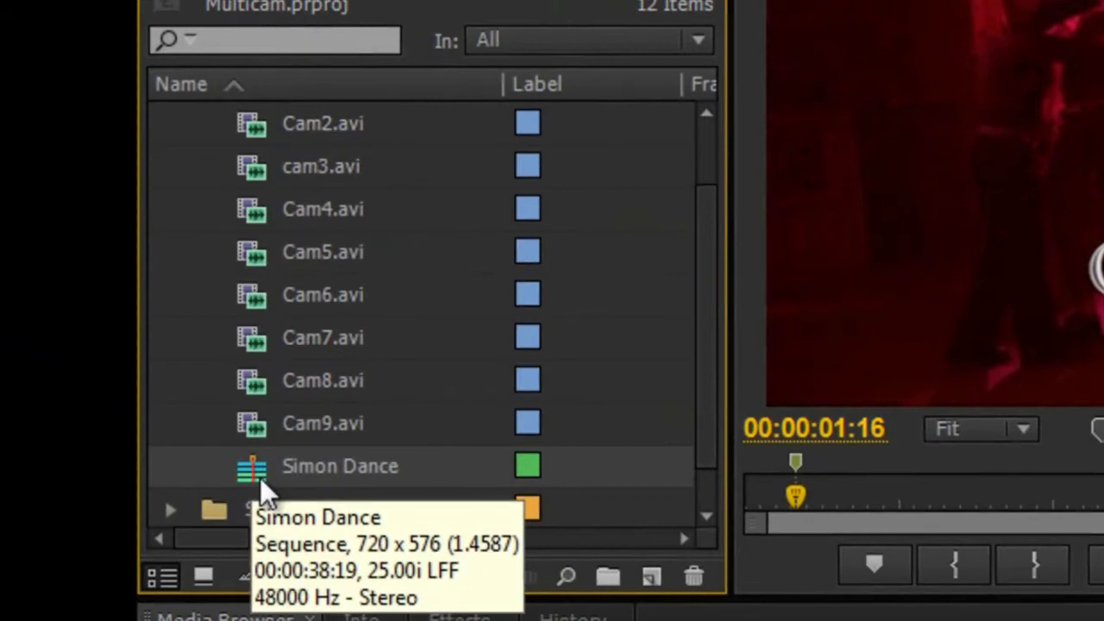
mouse_move(266, 500)
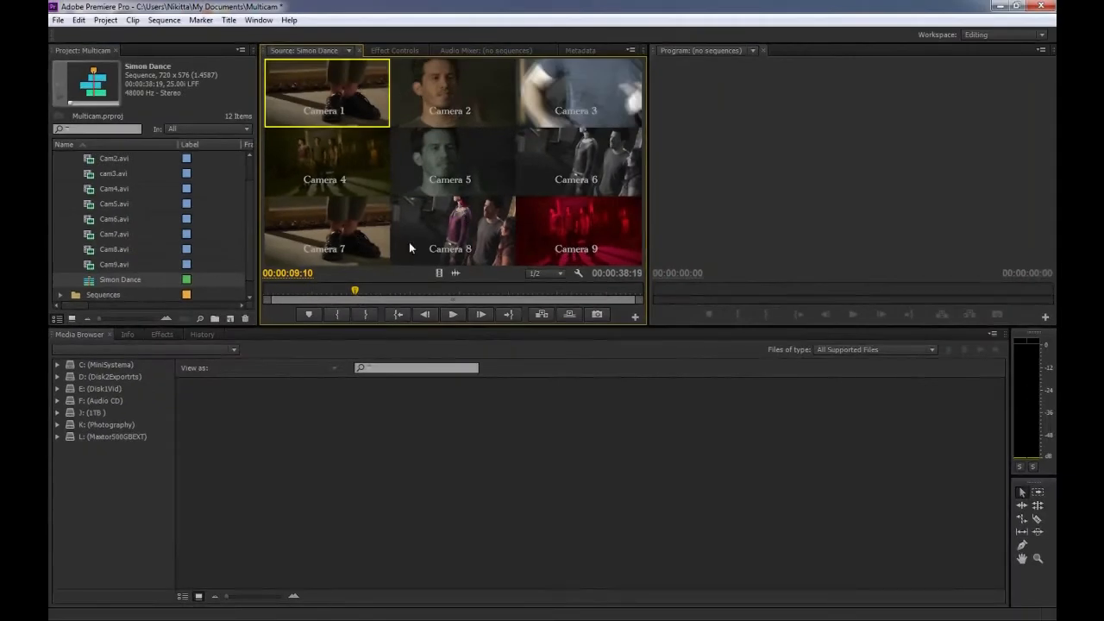
mouse_move(301, 344)
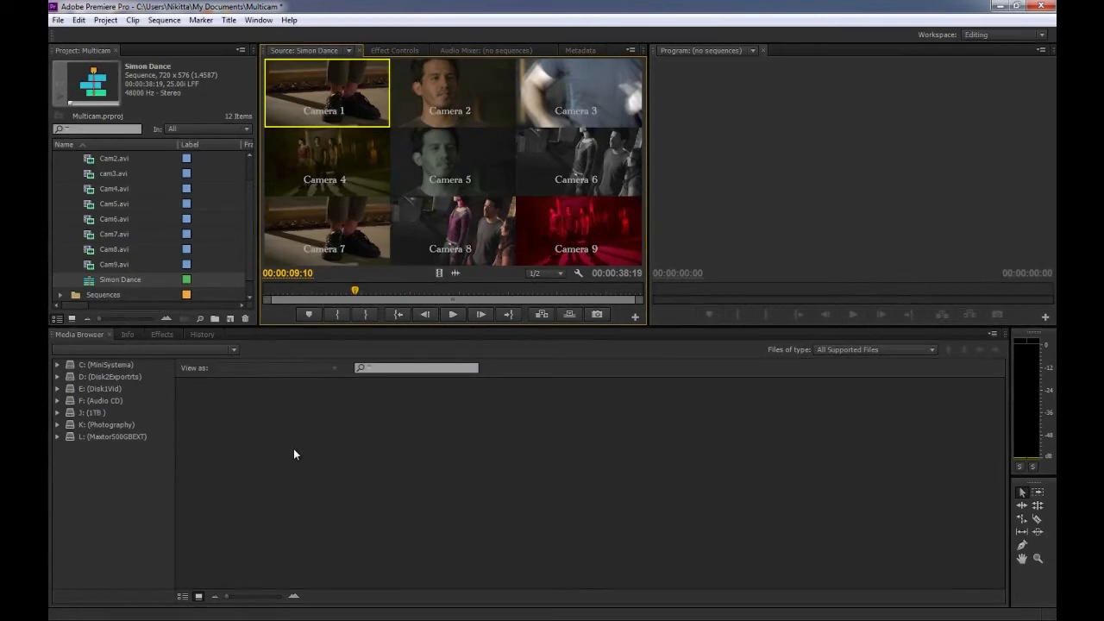
mouse_move(322, 435)
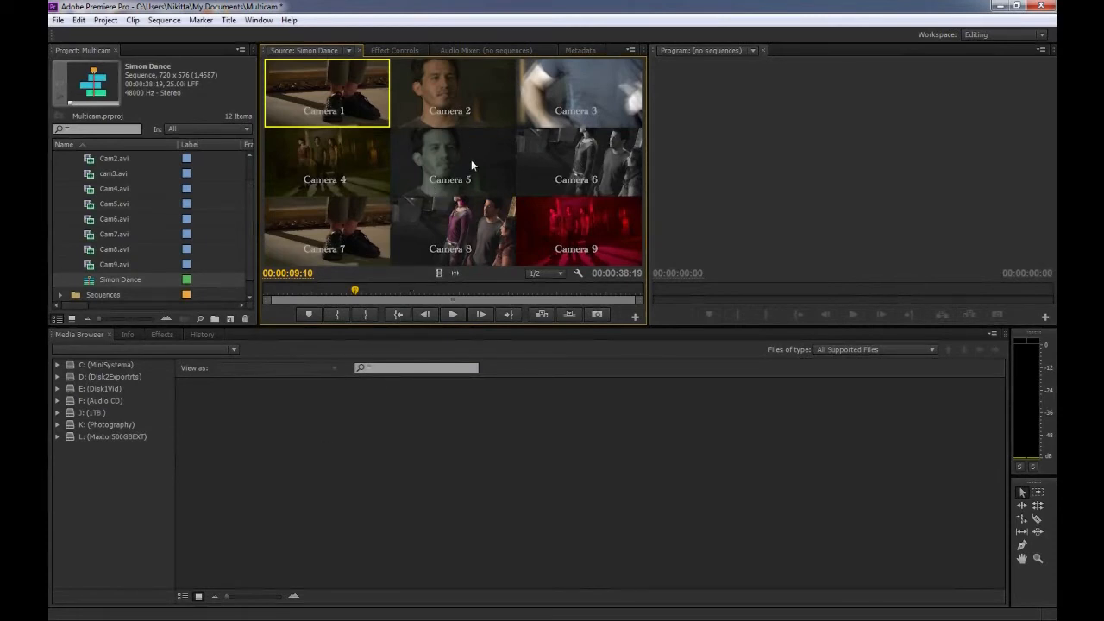
- Make Camera 5 the active angle and open Simon Dance in a timeline
click(449, 162)
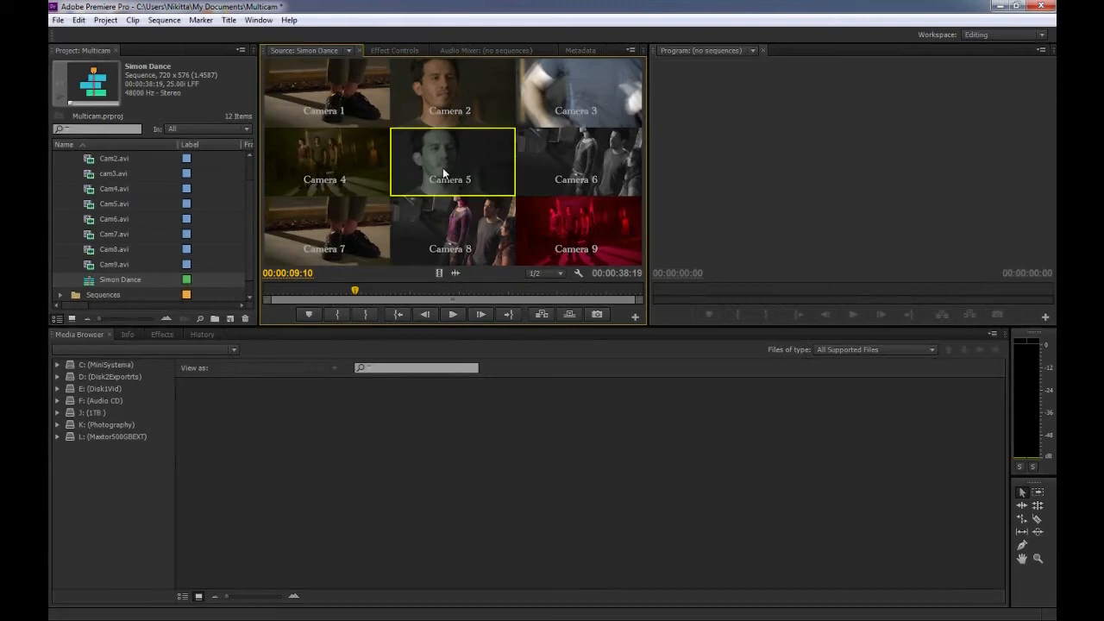
mouse_move(91, 285)
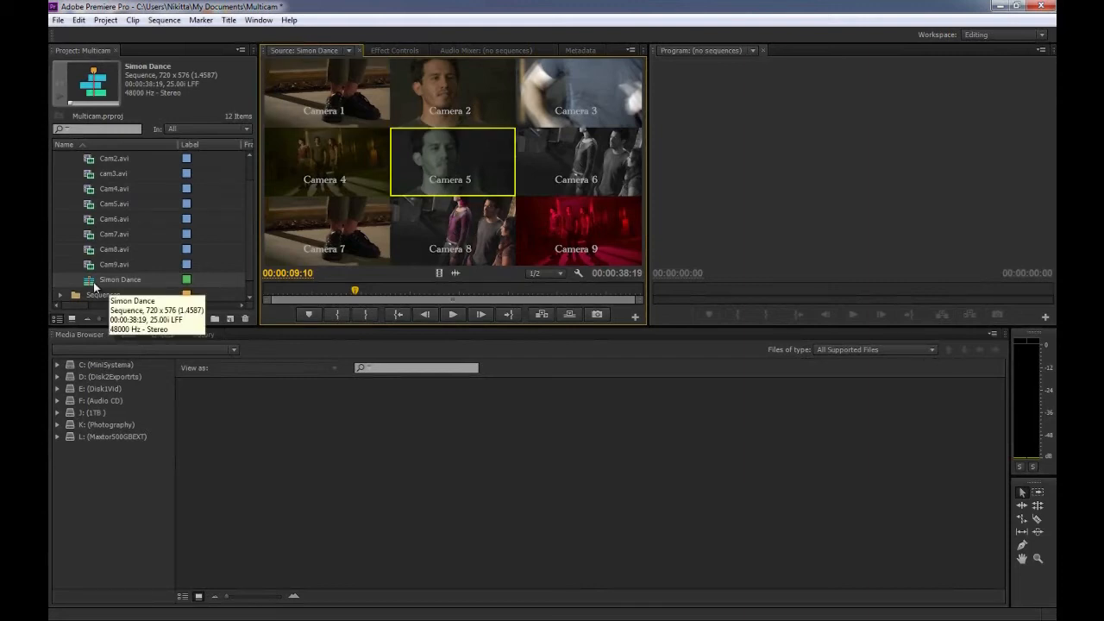
right_click(119, 279)
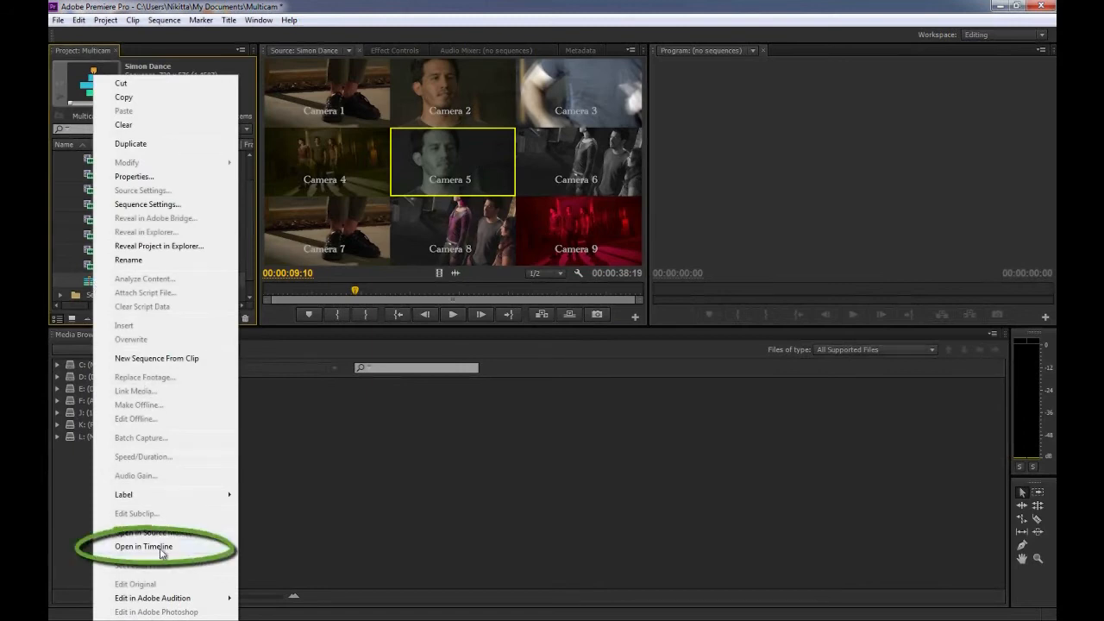
click(144, 546)
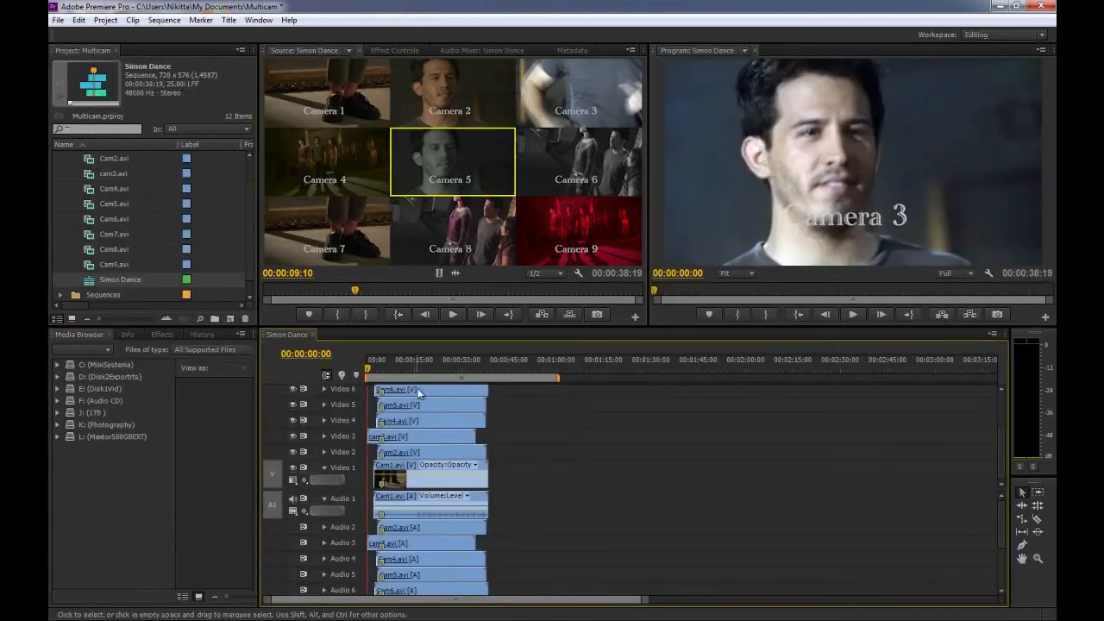
- Move the Simon Dance playhead from the clapper moment to about 14 seconds
click(382, 369)
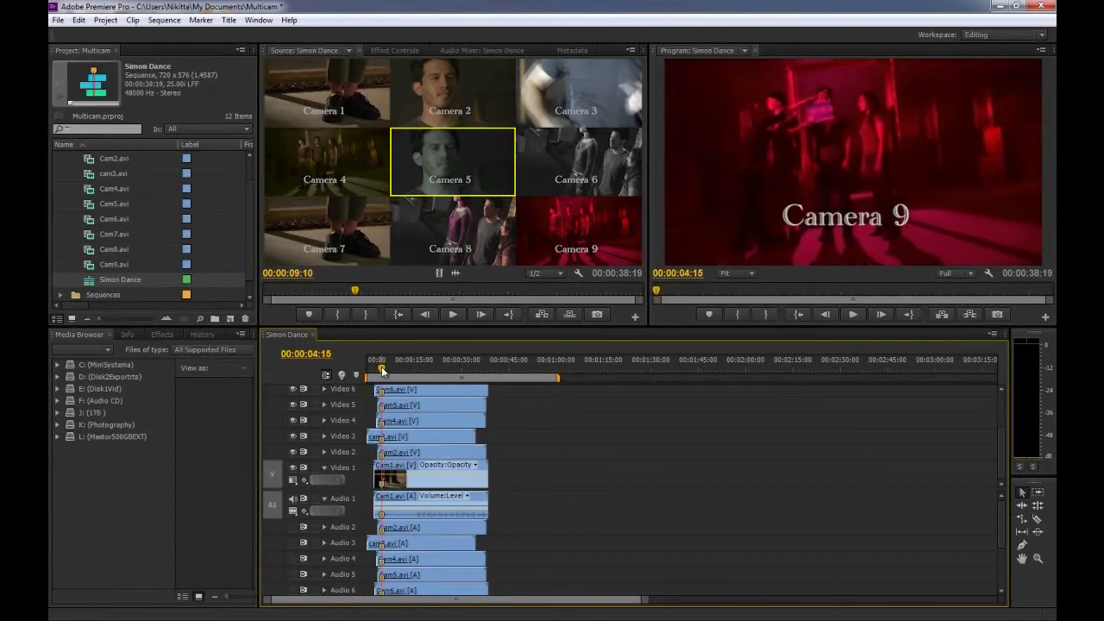
mouse_move(306, 544)
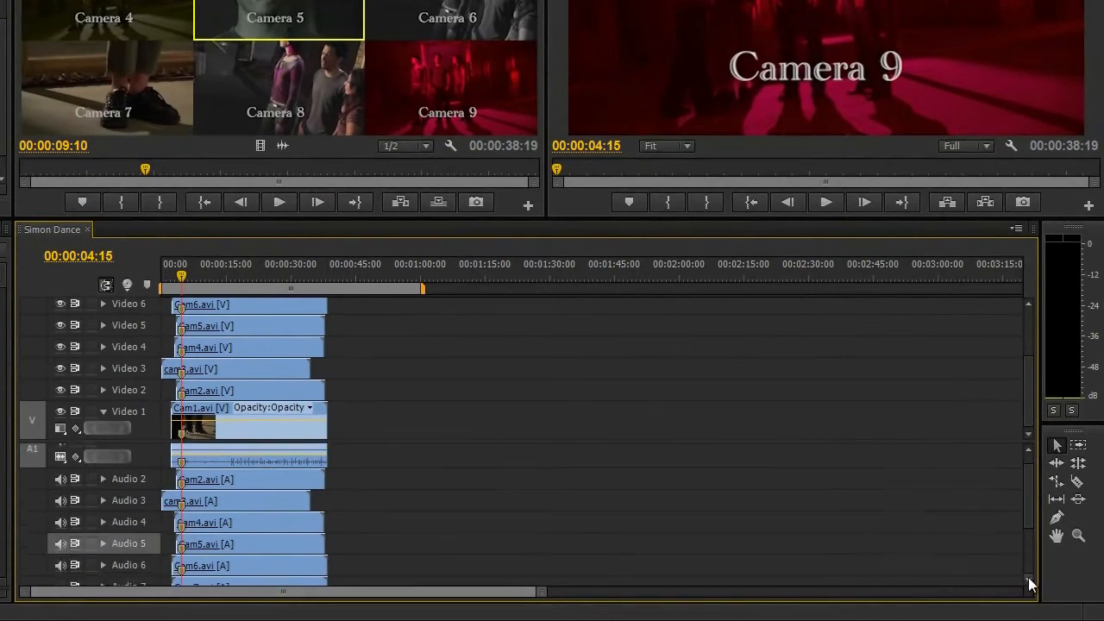
scroll(down, 3)
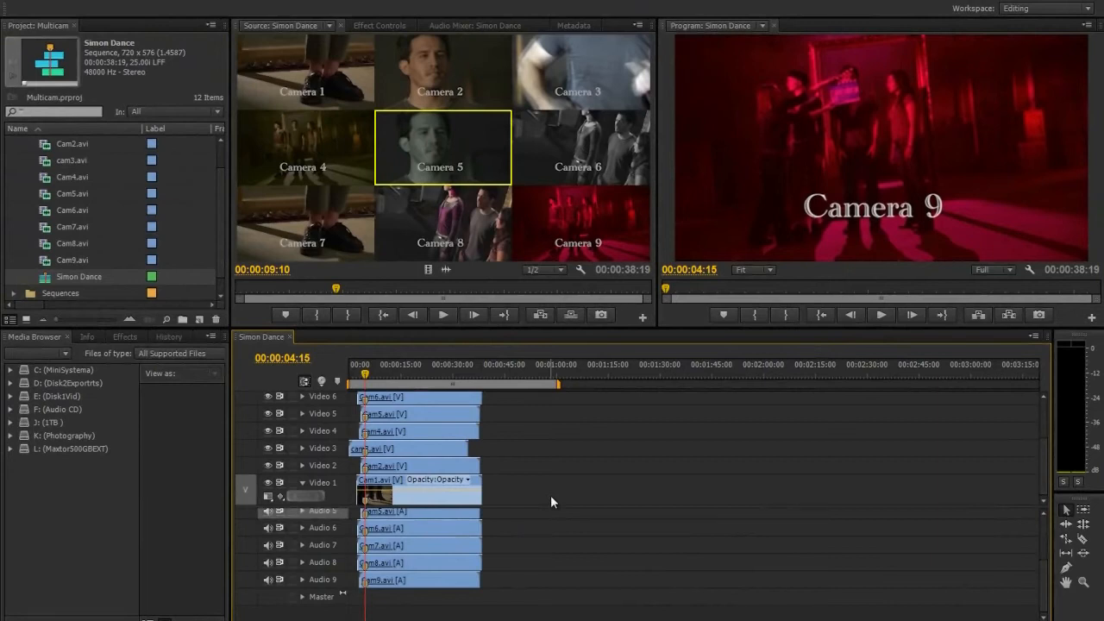
mouse_move(599, 480)
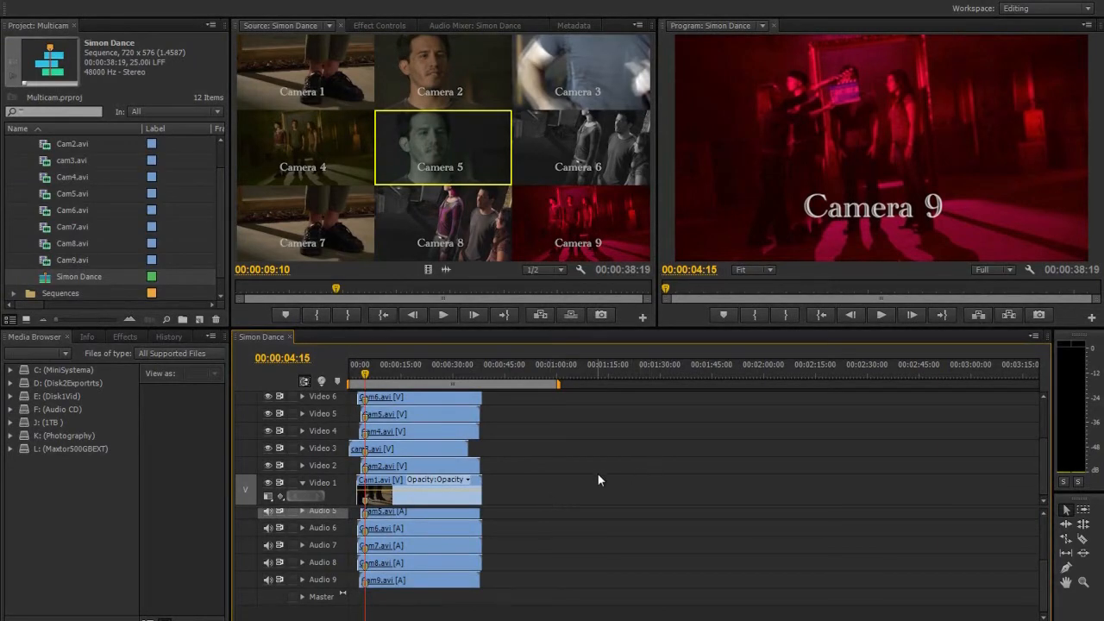
click(447, 381)
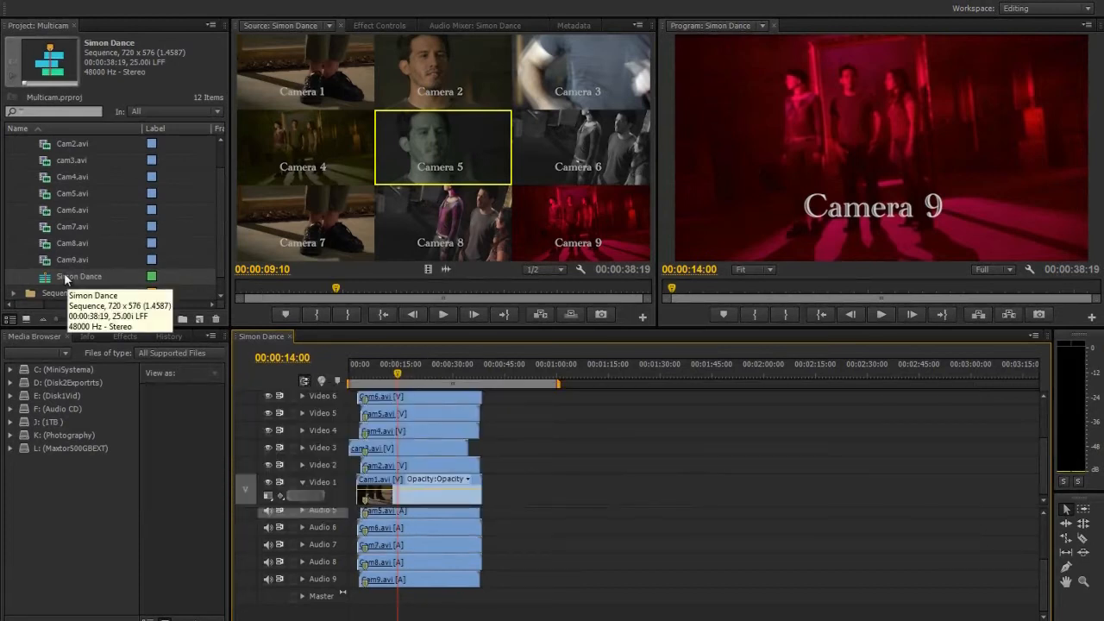
- Create a 'Nest Dance' sequence from the Simon Dance sequence via New Sequence From Clip
right_click(78, 276)
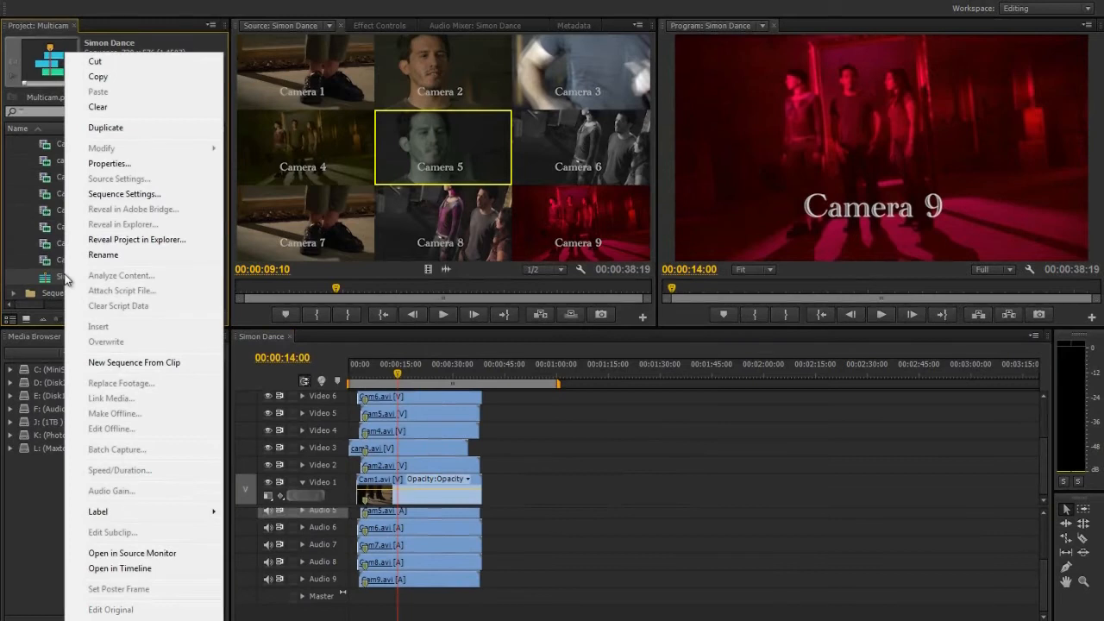
mouse_move(113, 369)
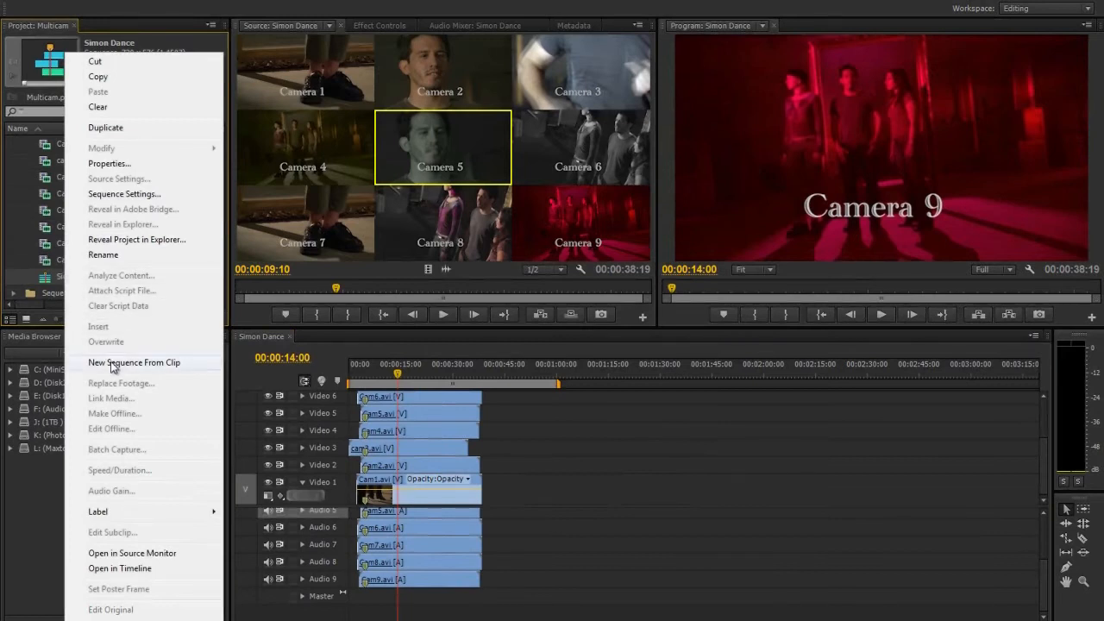
click(134, 362)
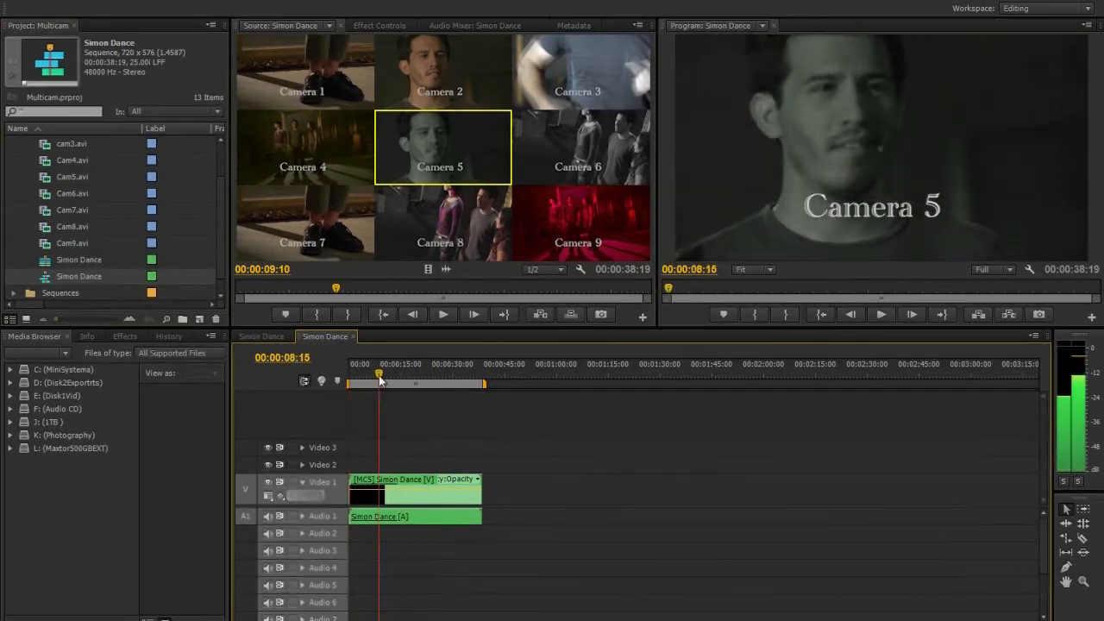
double_click(79, 276)
text(Nest)
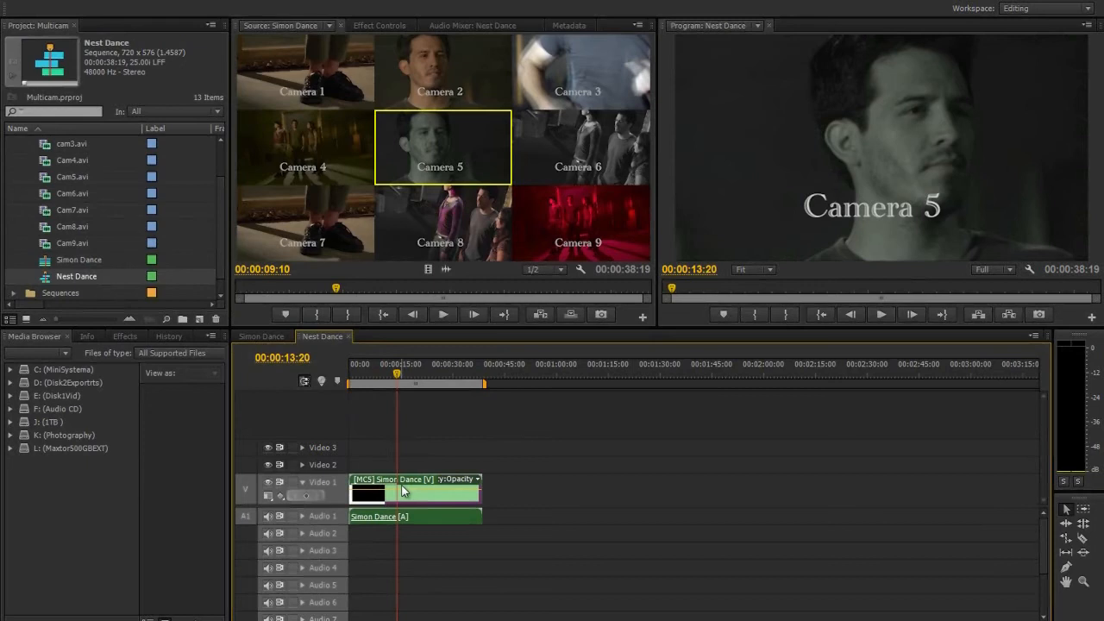
- Enable Multi-Camera on the nested Simon Dance clip and open the Multi-Camera Monitor
right_click(401, 492)
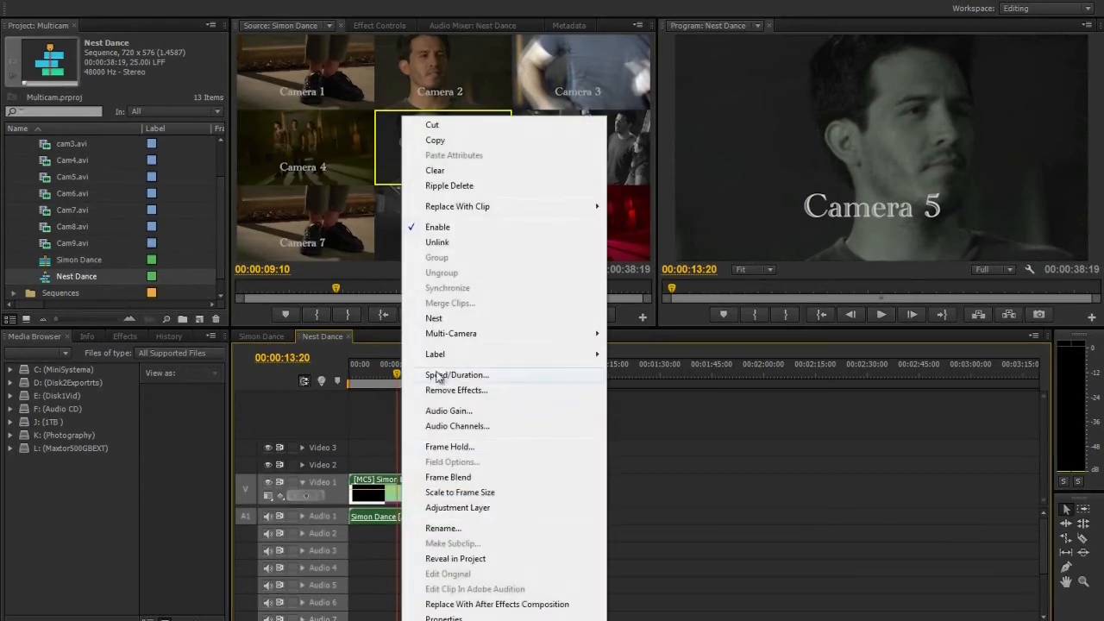
click(450, 333)
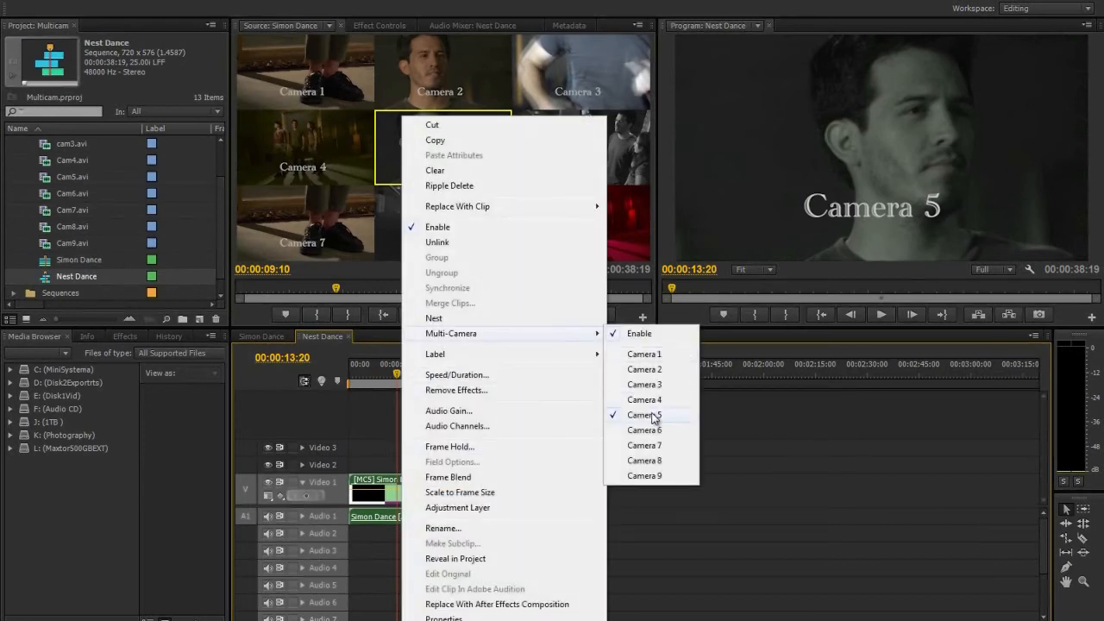
mouse_move(644, 430)
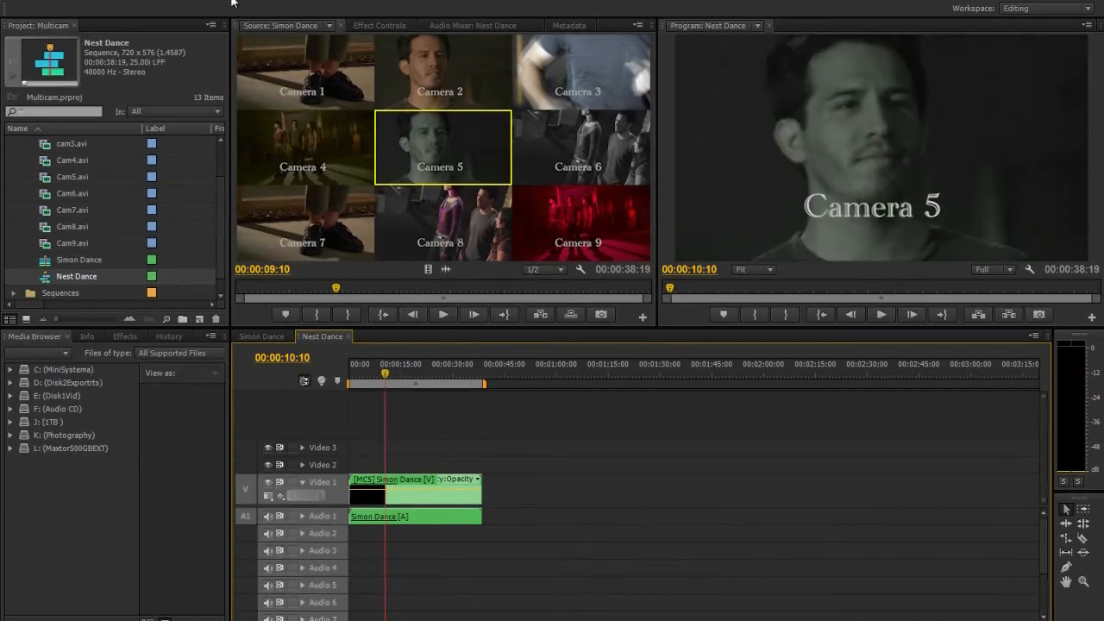
click(250, 4)
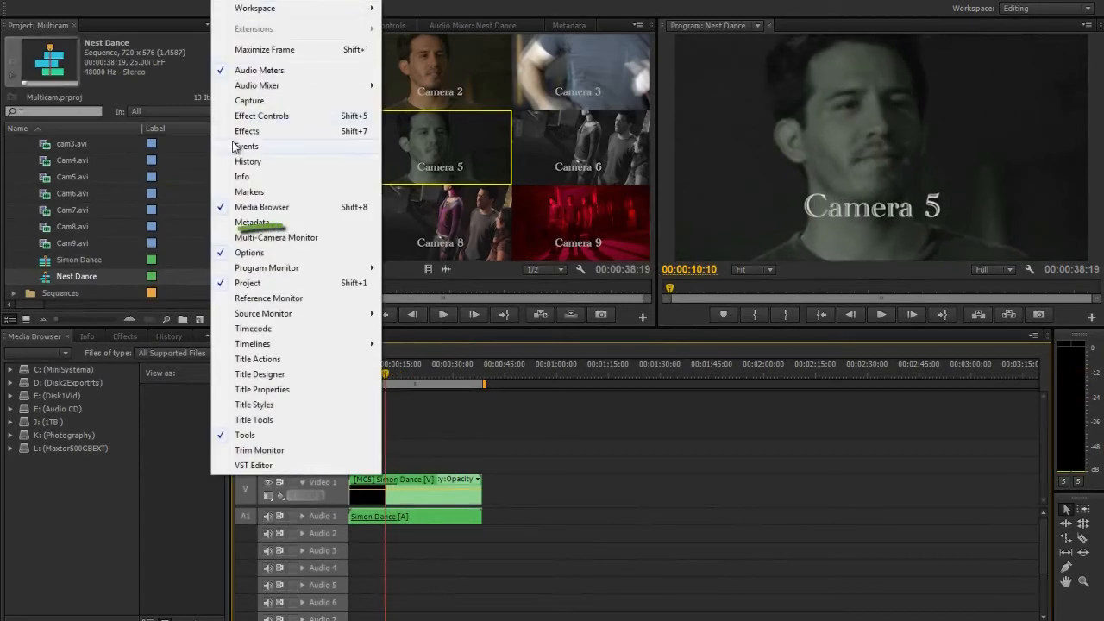
mouse_move(276, 237)
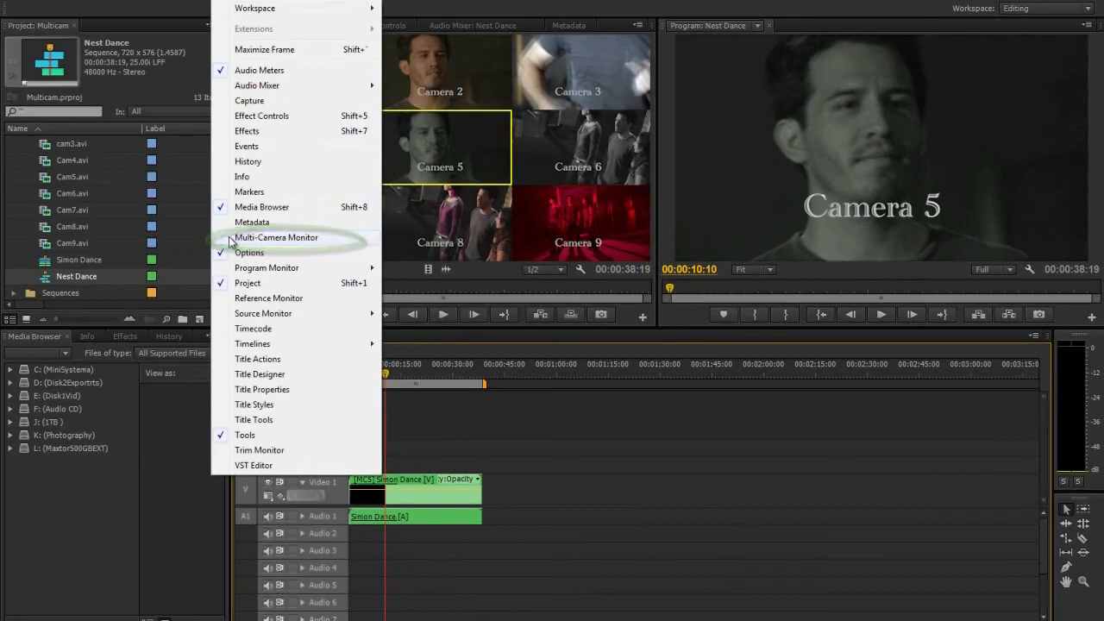
click(276, 237)
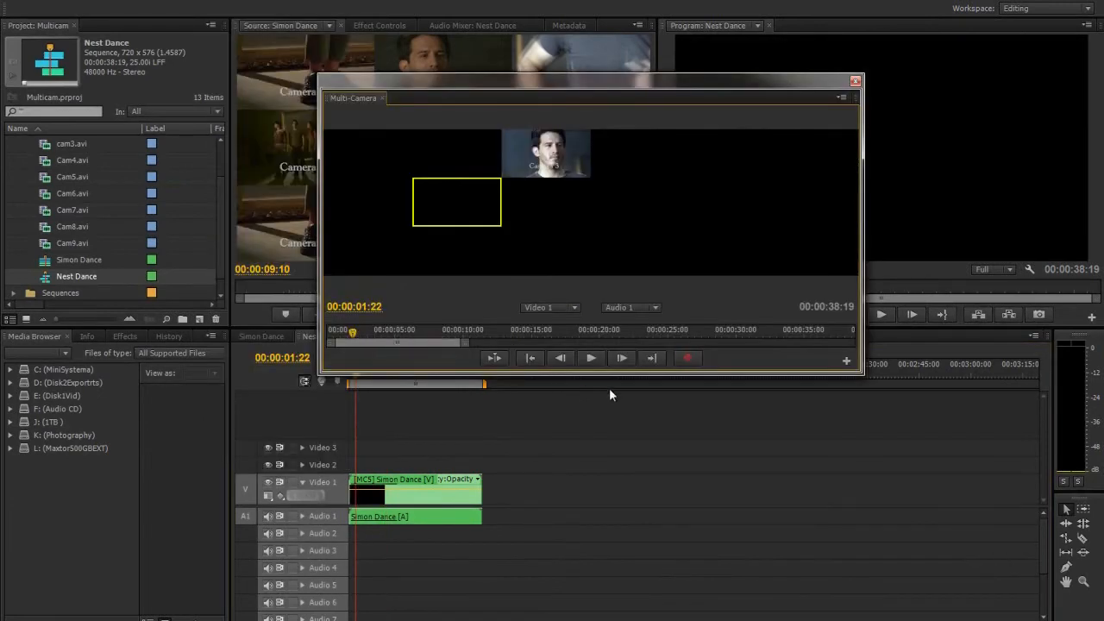
mouse_move(688, 357)
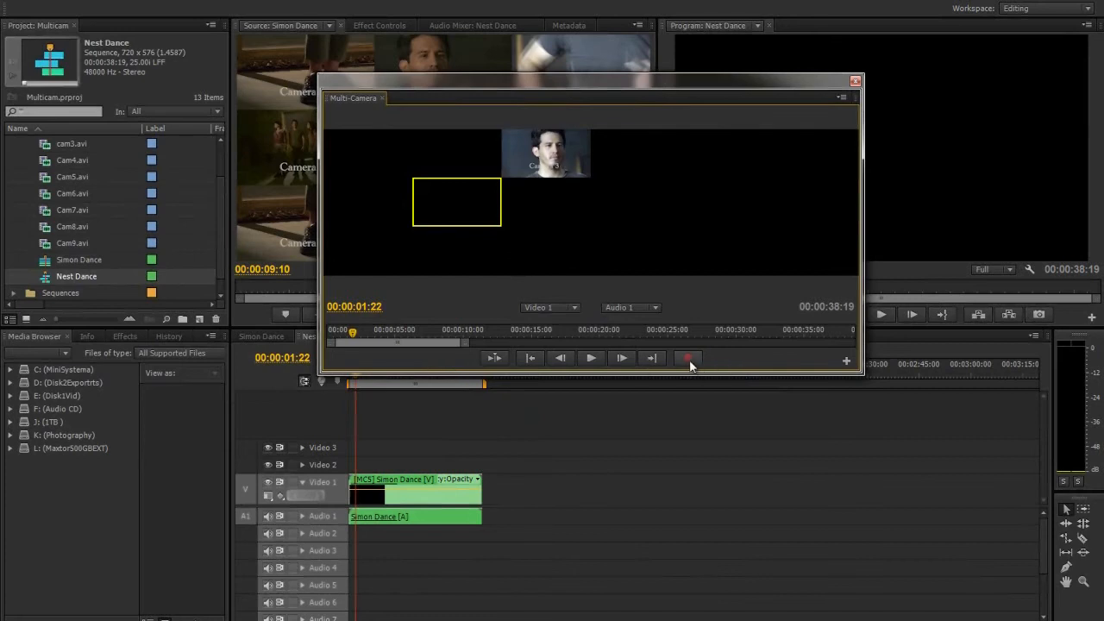
mouse_move(689, 359)
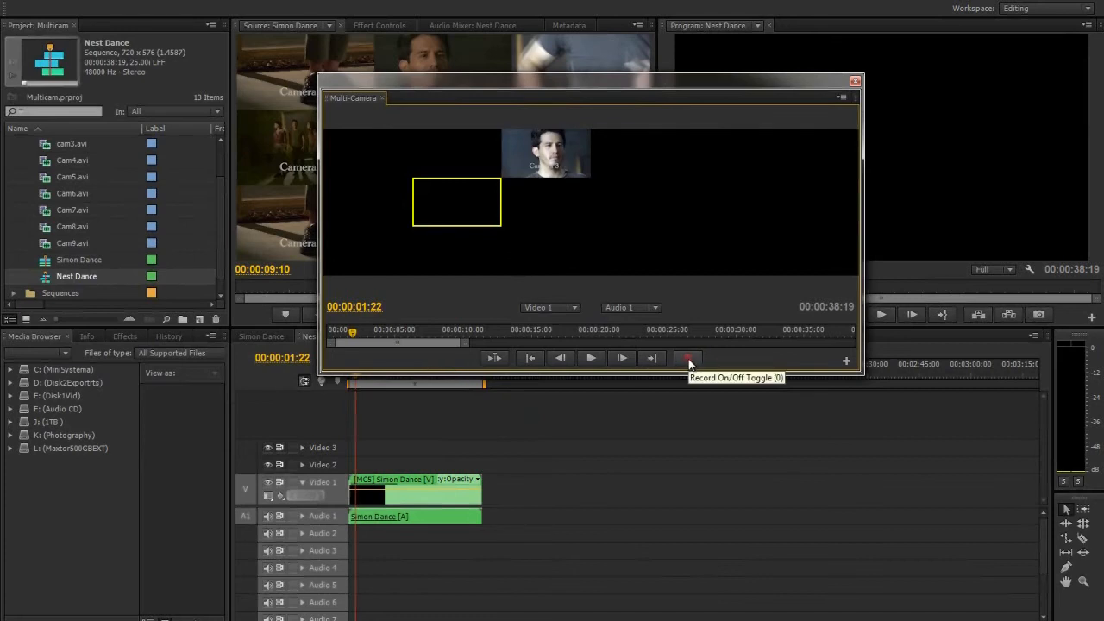
- Turn on the Record toggle and start Nest Dance playback in the Multi-Camera Monitor
click(688, 357)
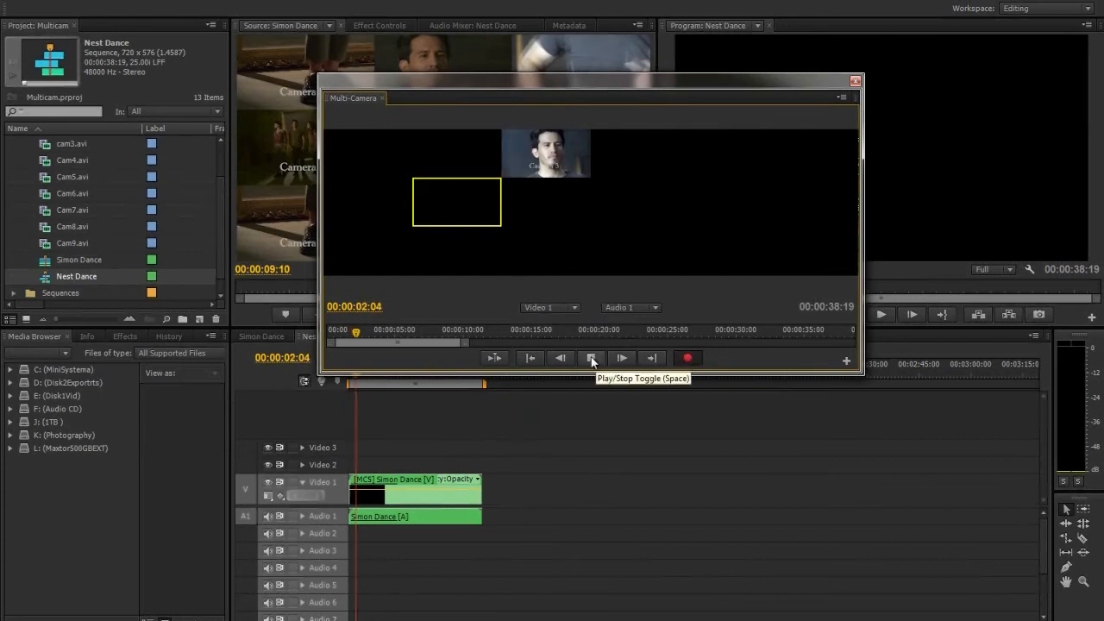
click(591, 357)
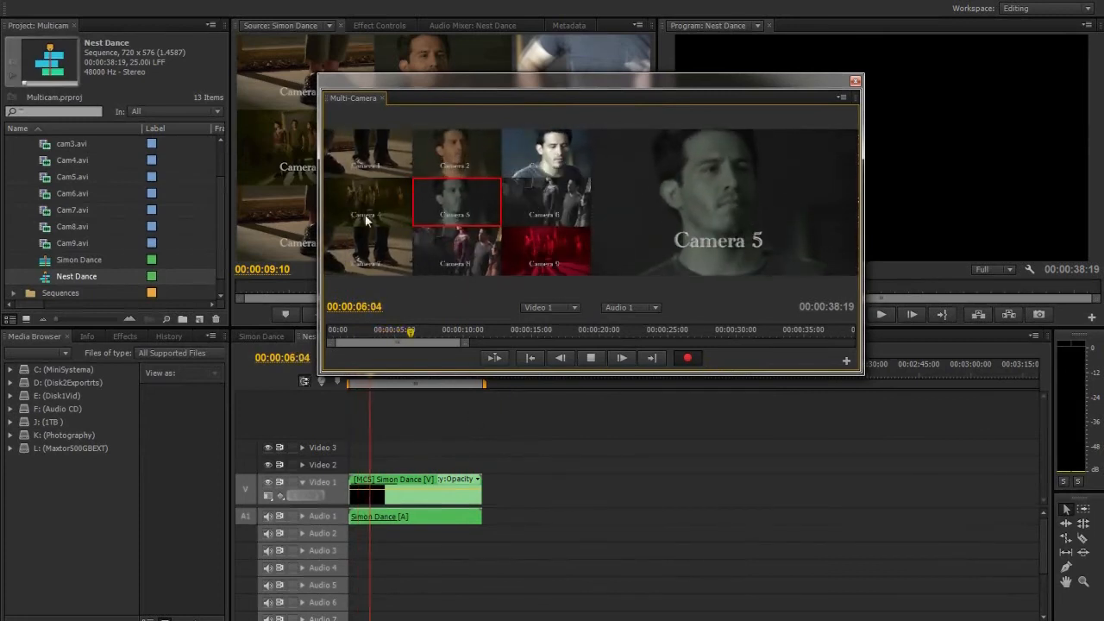
- Record live switches to Cameras 4, 3, 2, 7, 6, 1, 4, 6 and one more angle
click(367, 203)
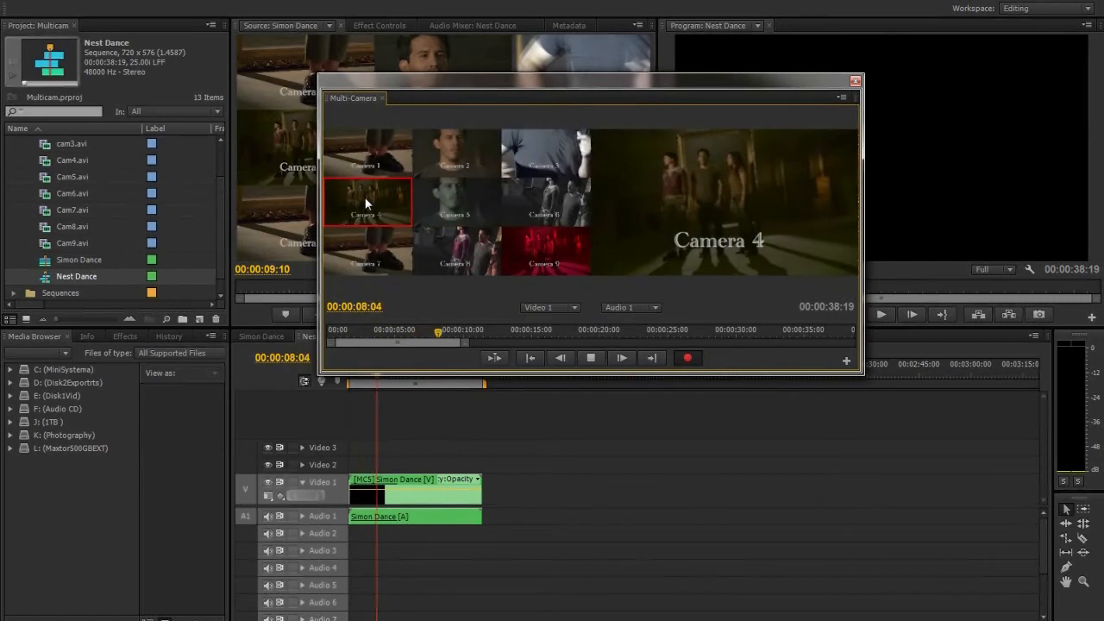
click(545, 154)
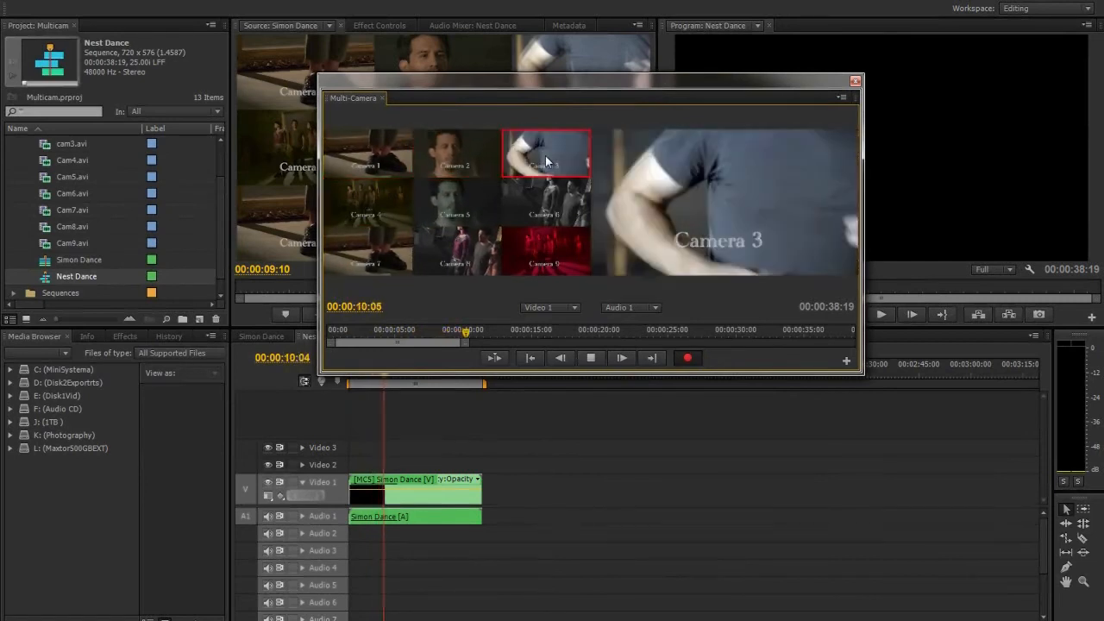
click(545, 213)
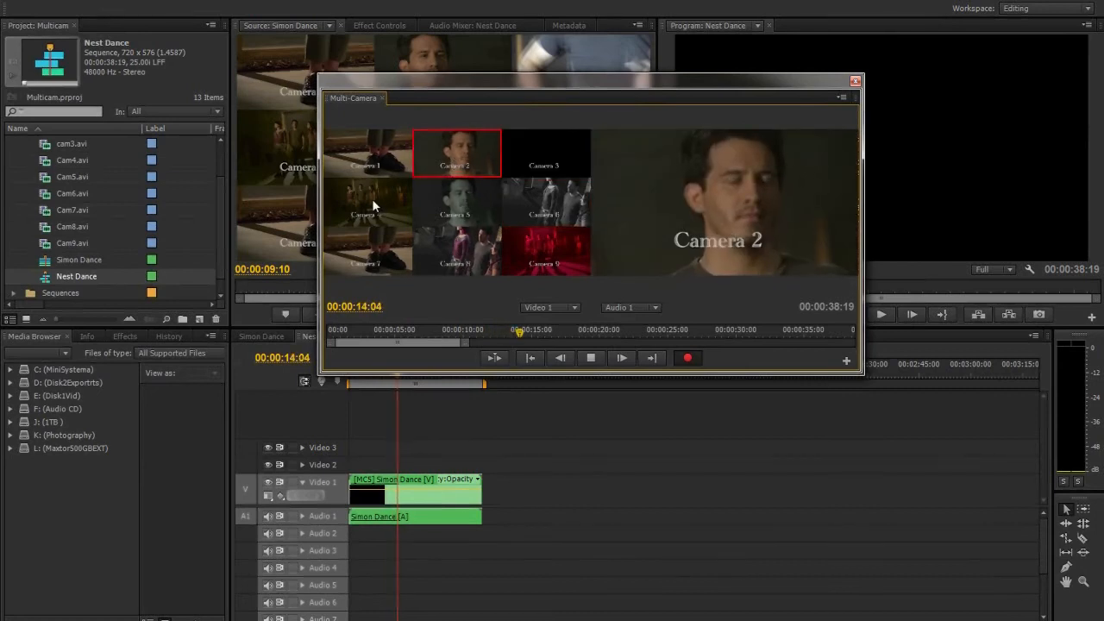
click(366, 203)
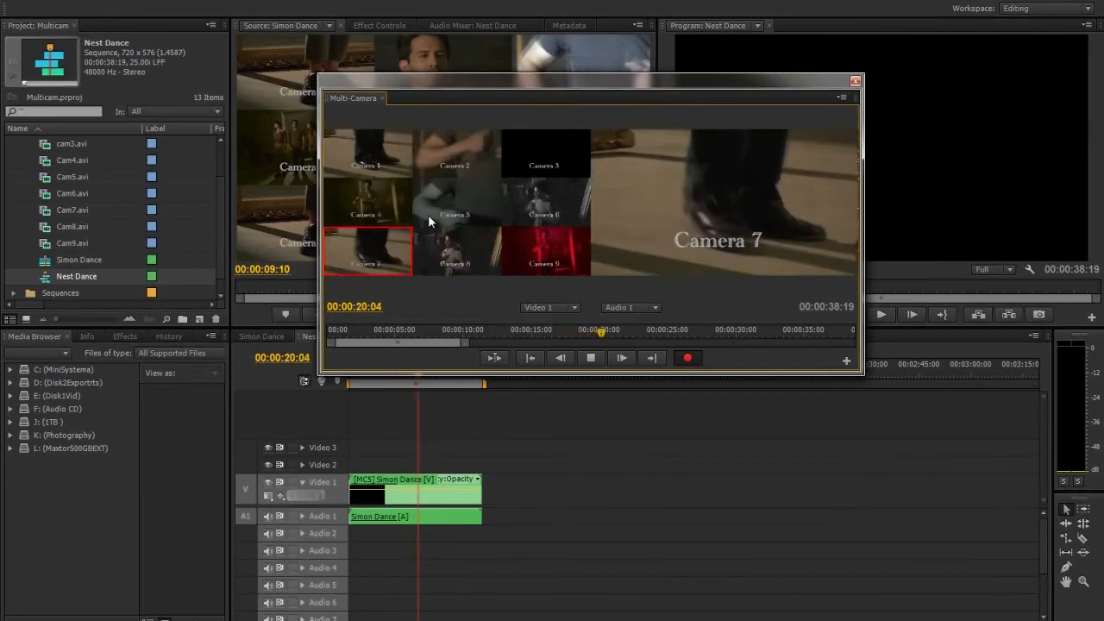
click(544, 203)
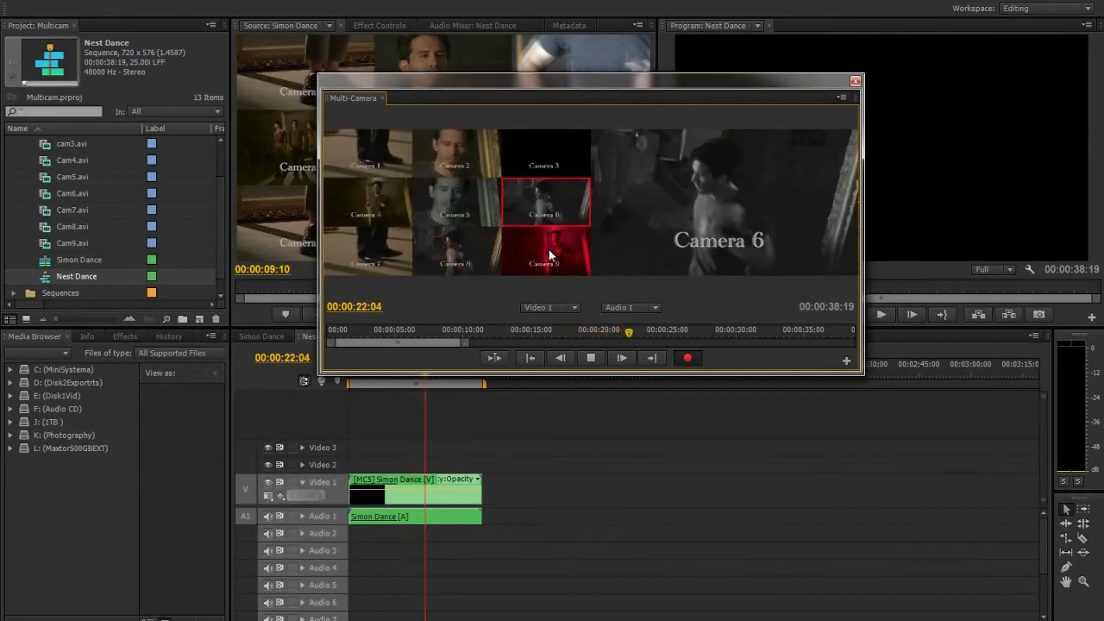
click(367, 154)
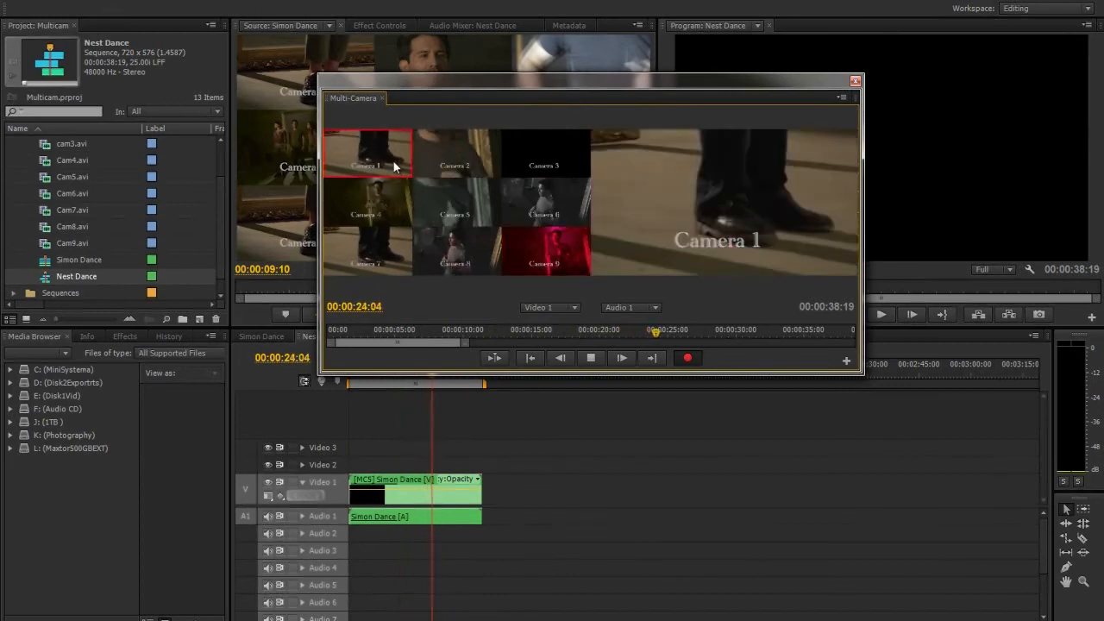
click(455, 201)
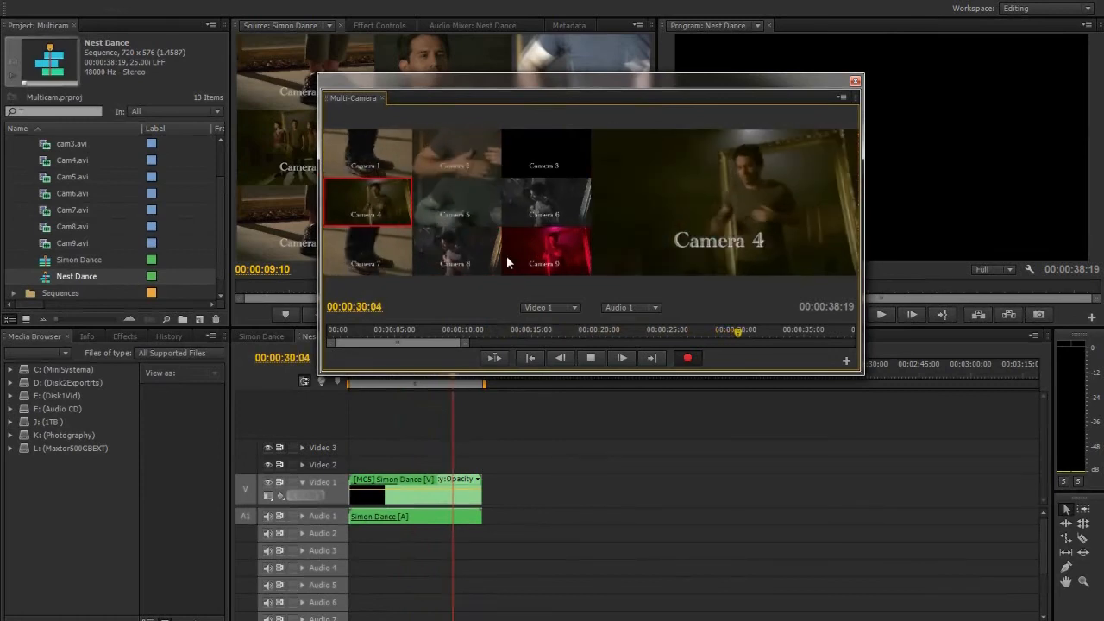
click(544, 214)
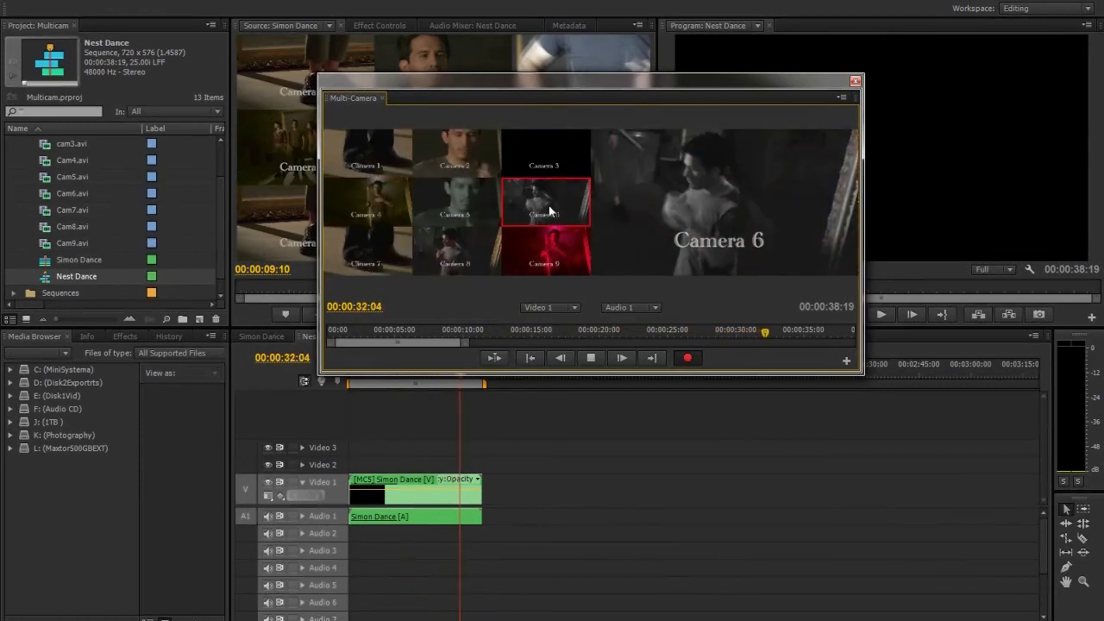
click(544, 250)
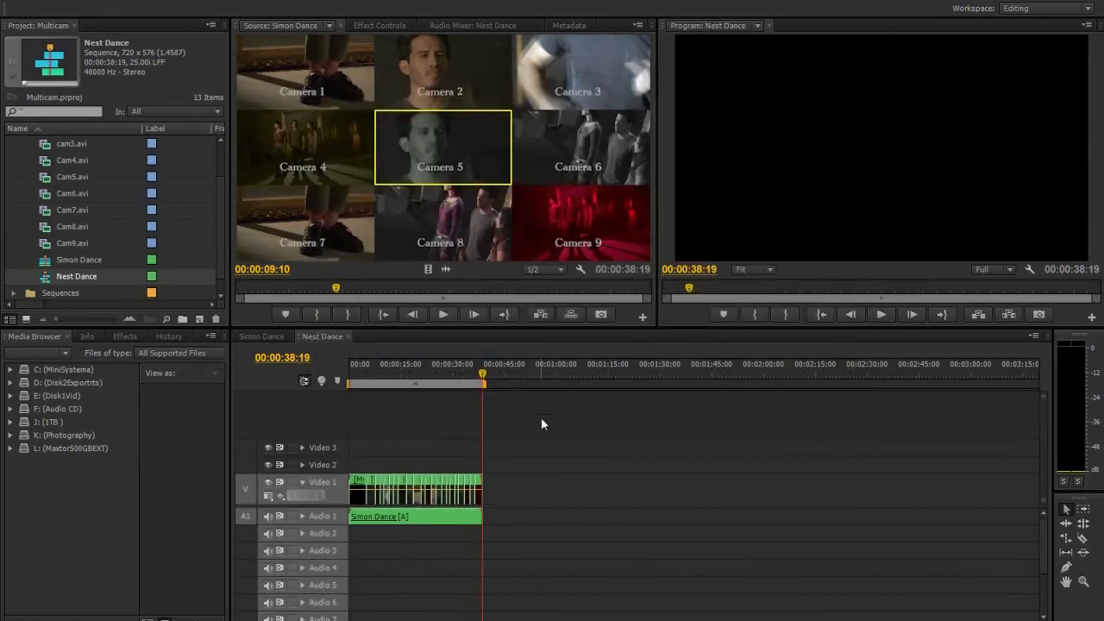
click(388, 372)
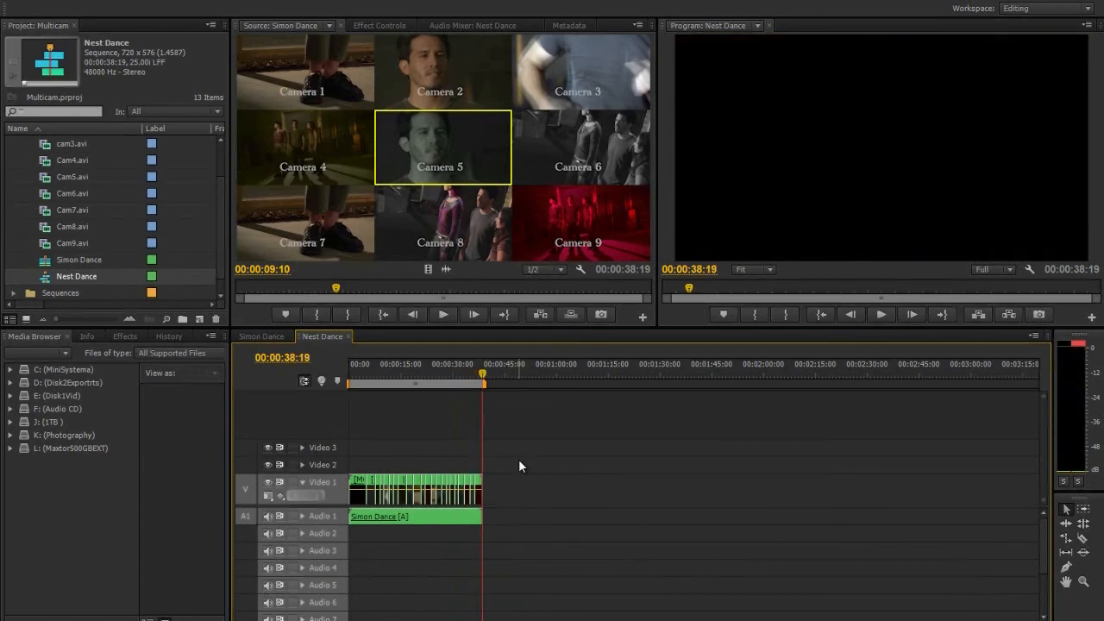
mouse_move(529, 439)
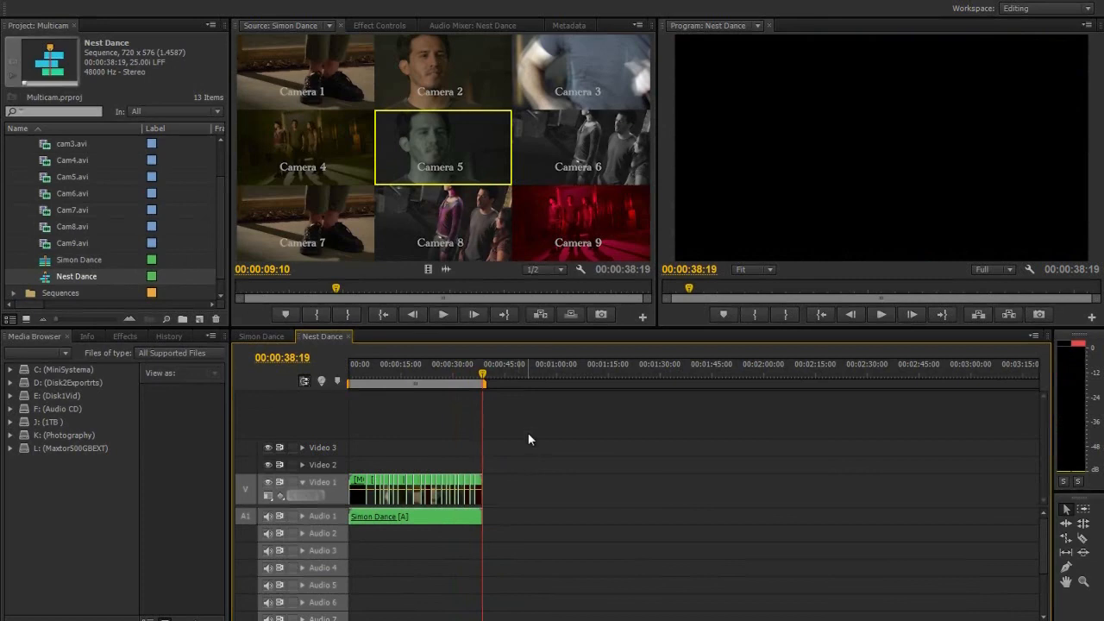